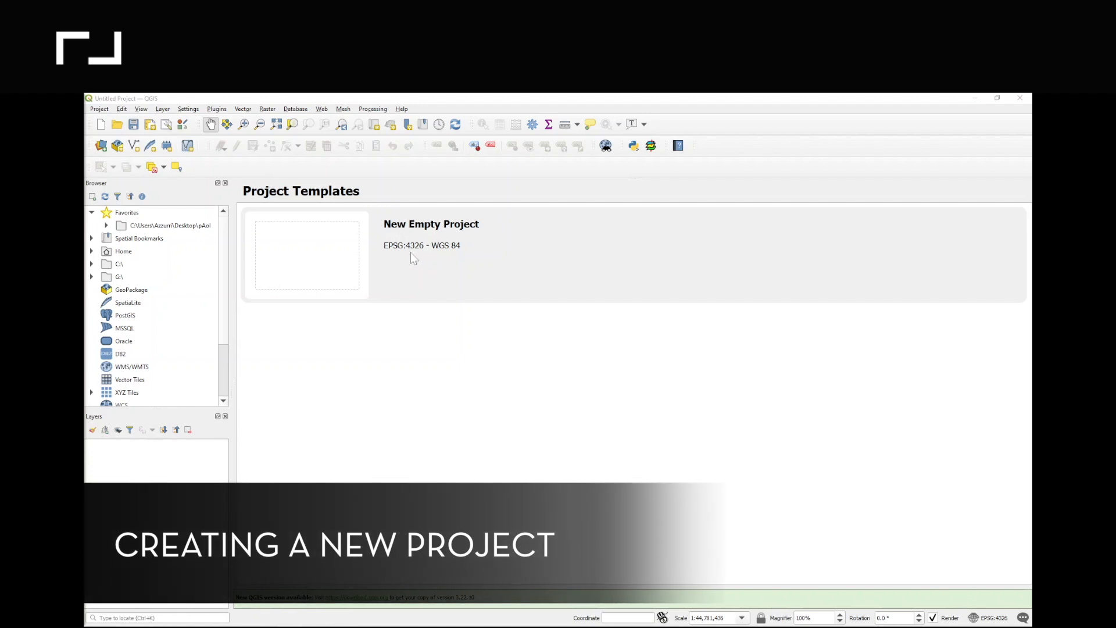
mouse_move(393, 234)
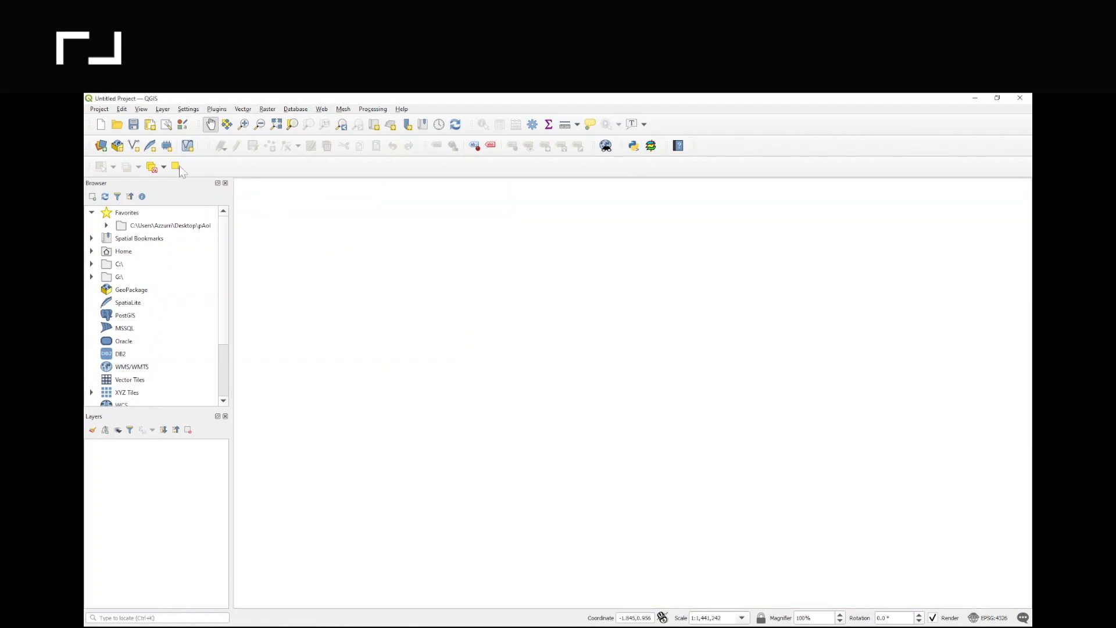
mouse_move(100, 145)
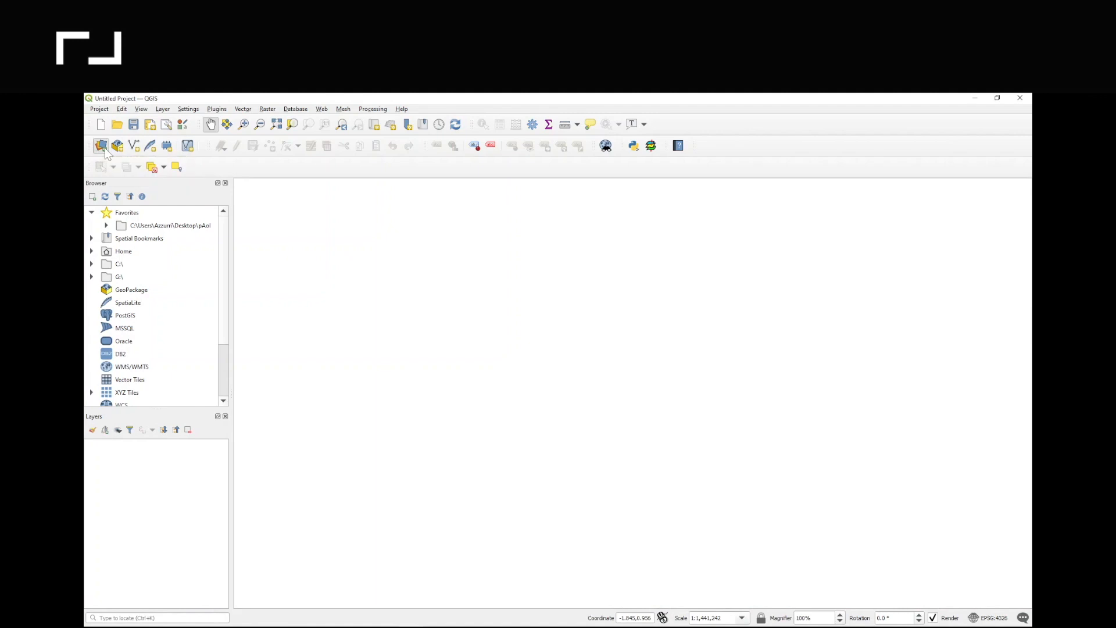
Add landmass.shp from Favorites > Landmass via the Data Source Manager as the basemap layer
left_click(101, 145)
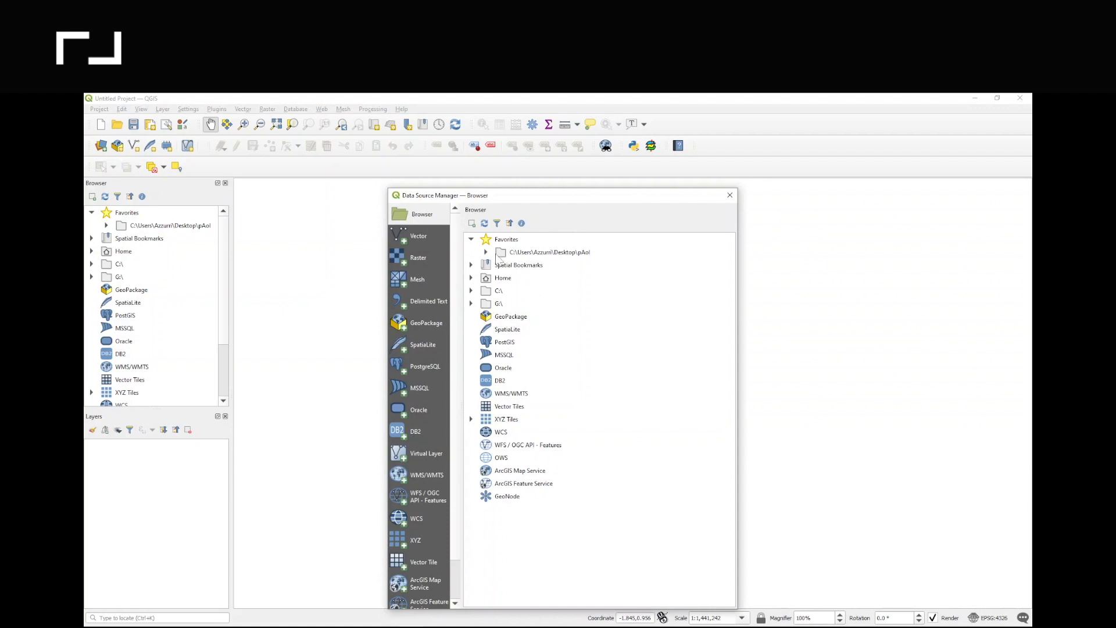
mouse_move(499, 307)
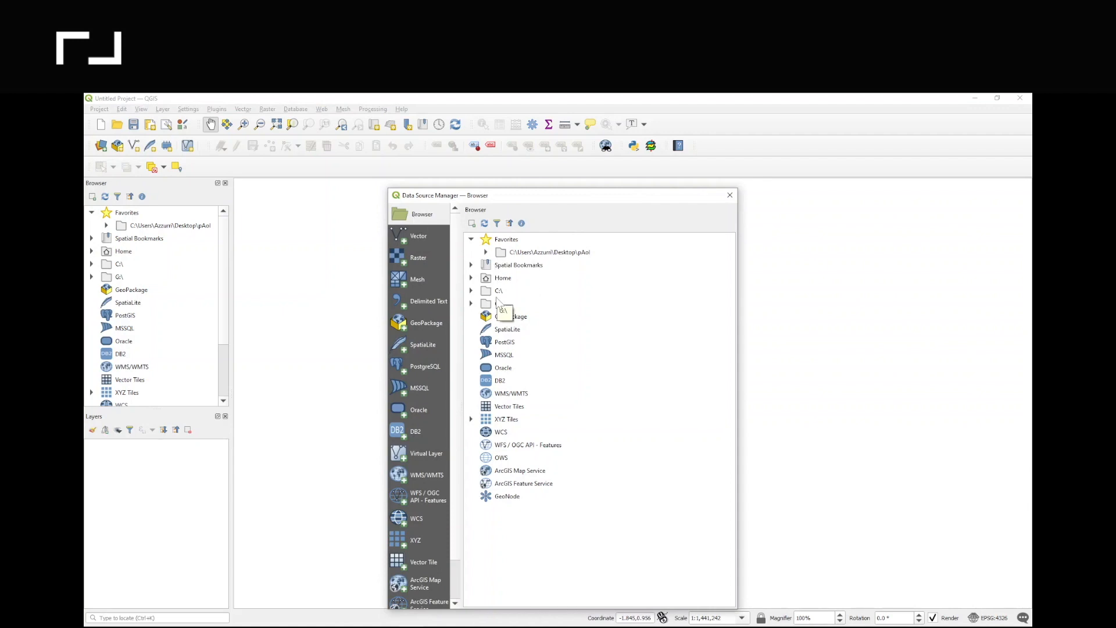
left_click(486, 252)
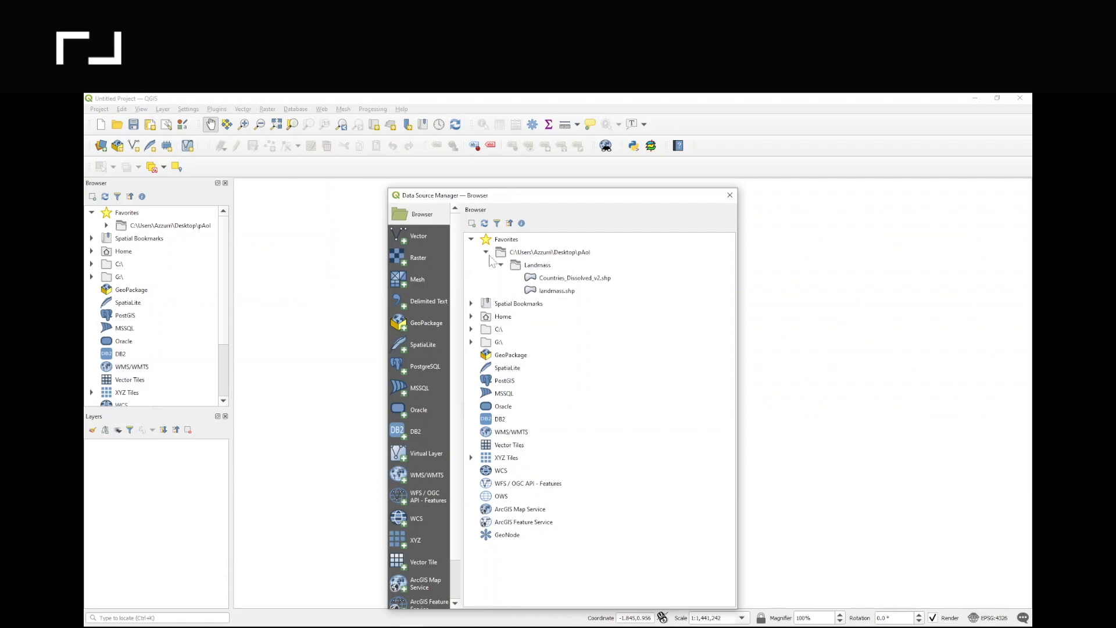
left_click(555, 291)
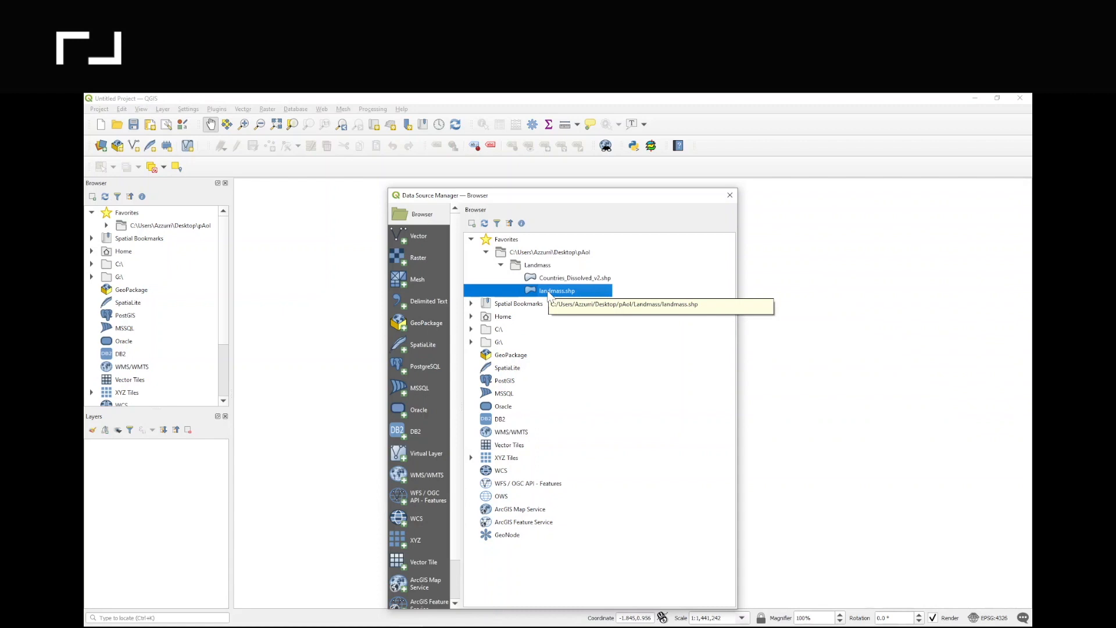
double_click(556, 291)
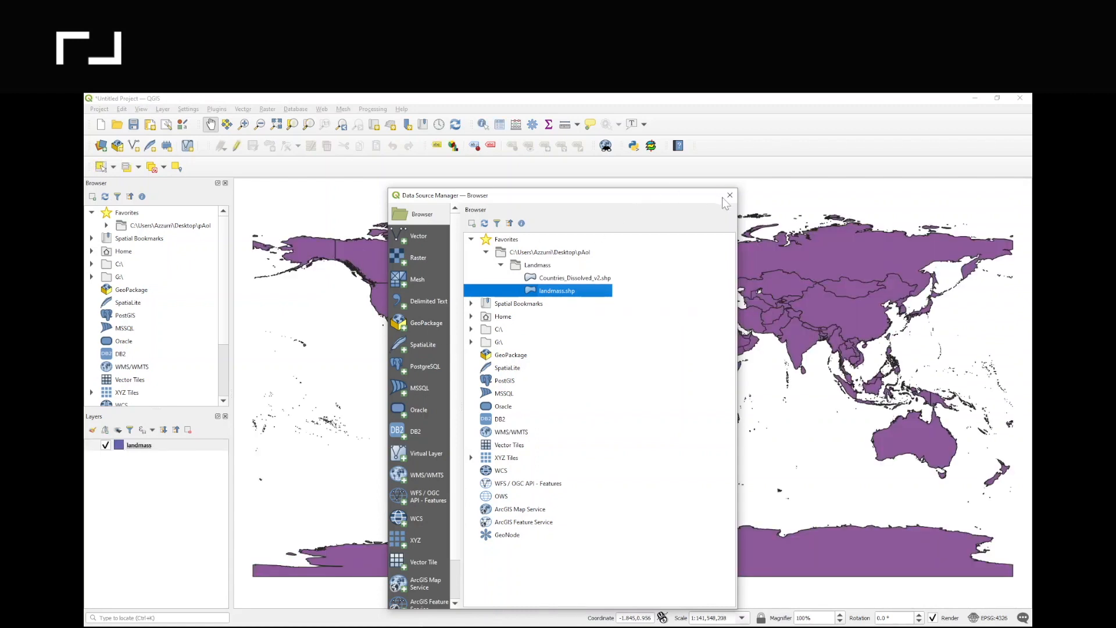
Dismiss the Data Source Manager and zoom the canvas onto the Central American coastal bay
left_click(729, 194)
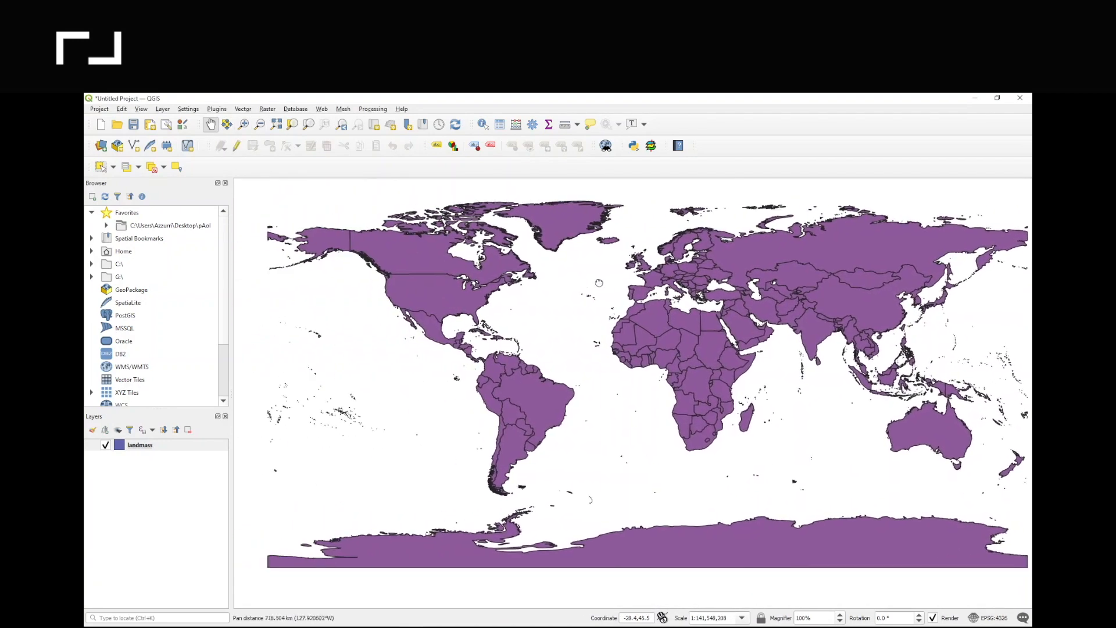
left_click(243, 124)
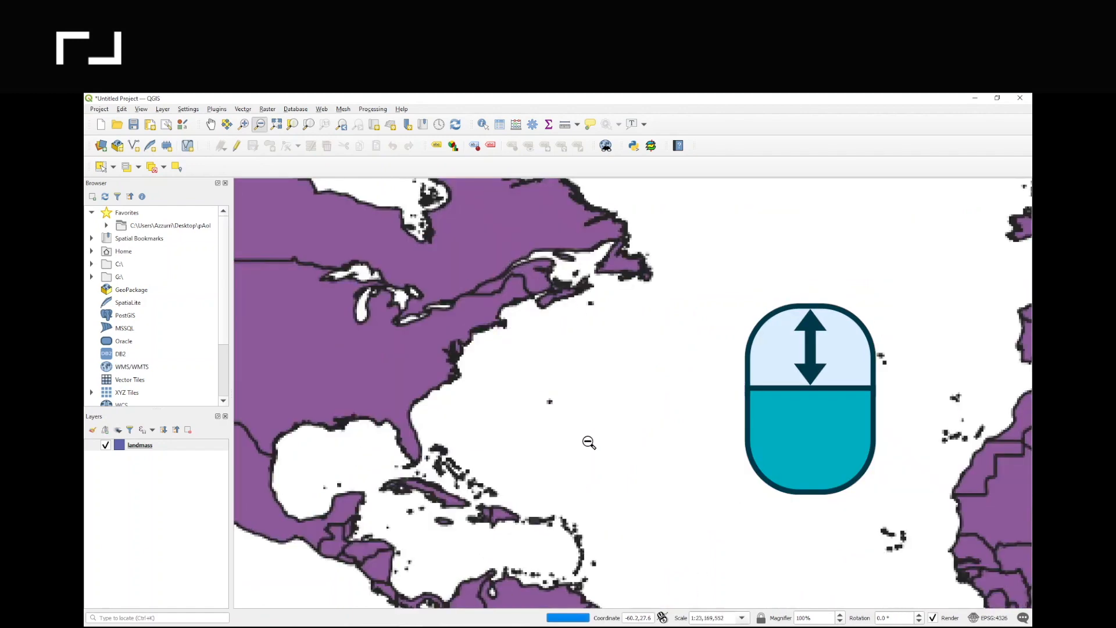
scroll("down", 3)
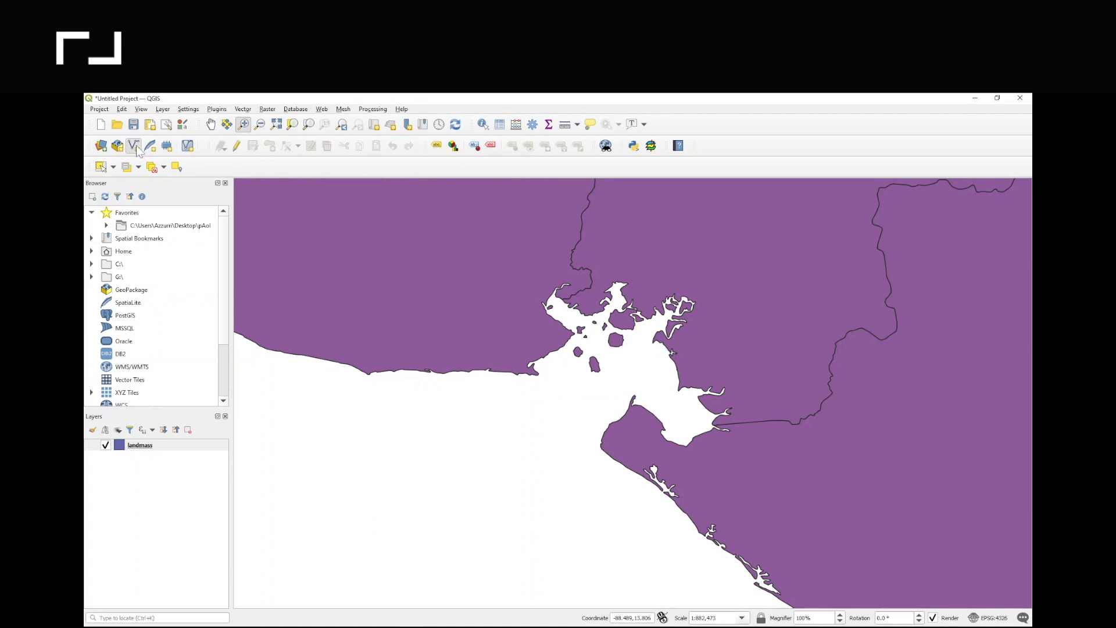
left_click(132, 147)
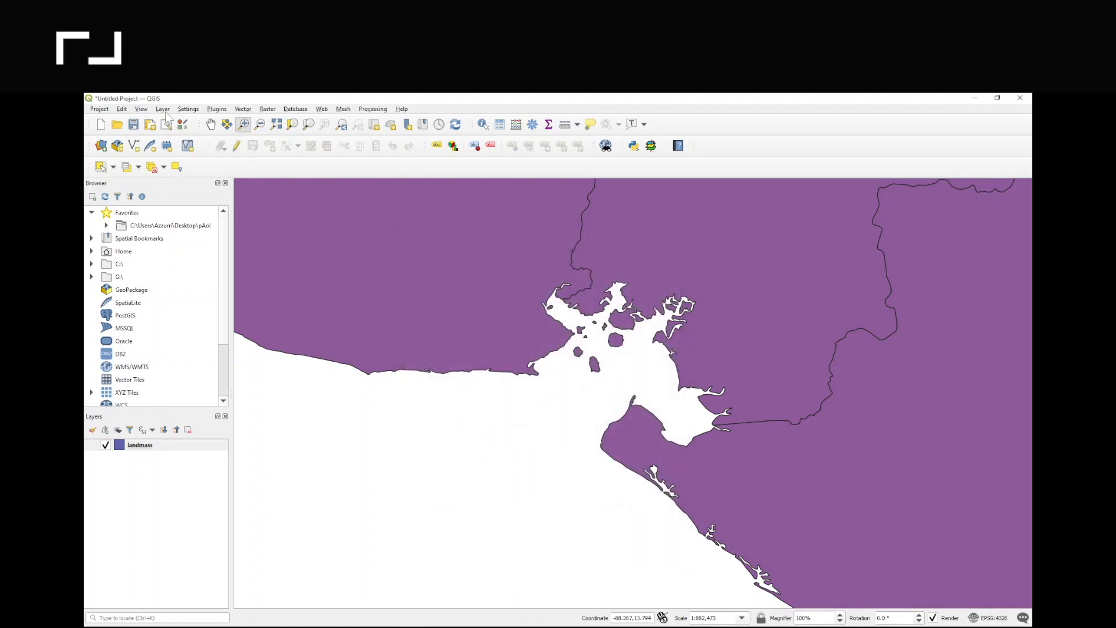
Define a new shapefile layer named pAoi in the pAoi folder with Polygon geometry
left_click(163, 109)
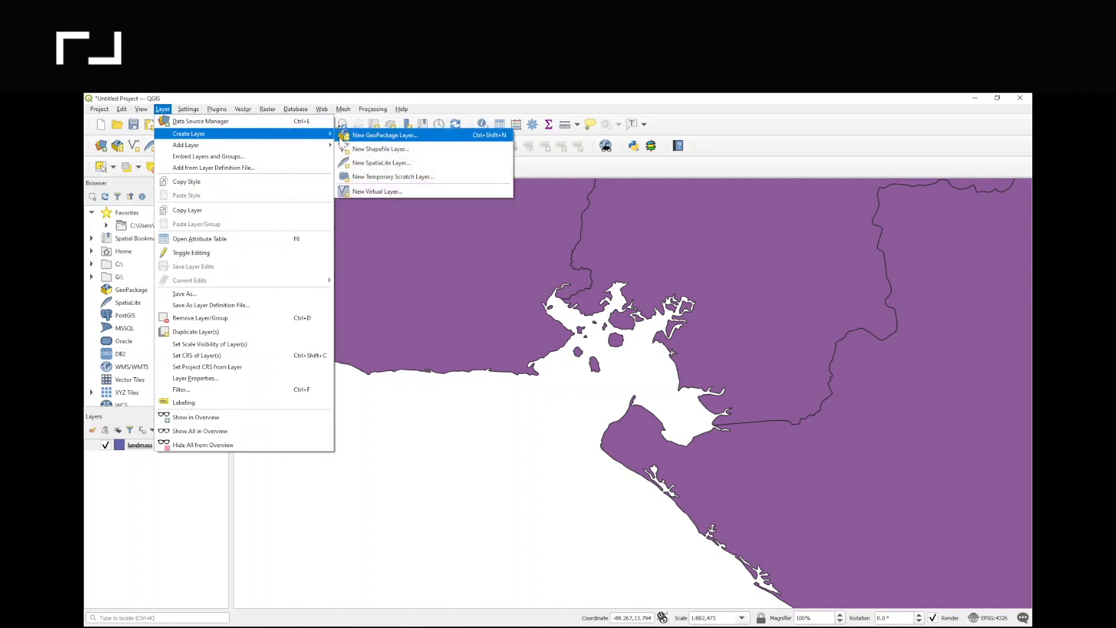
left_click(380, 149)
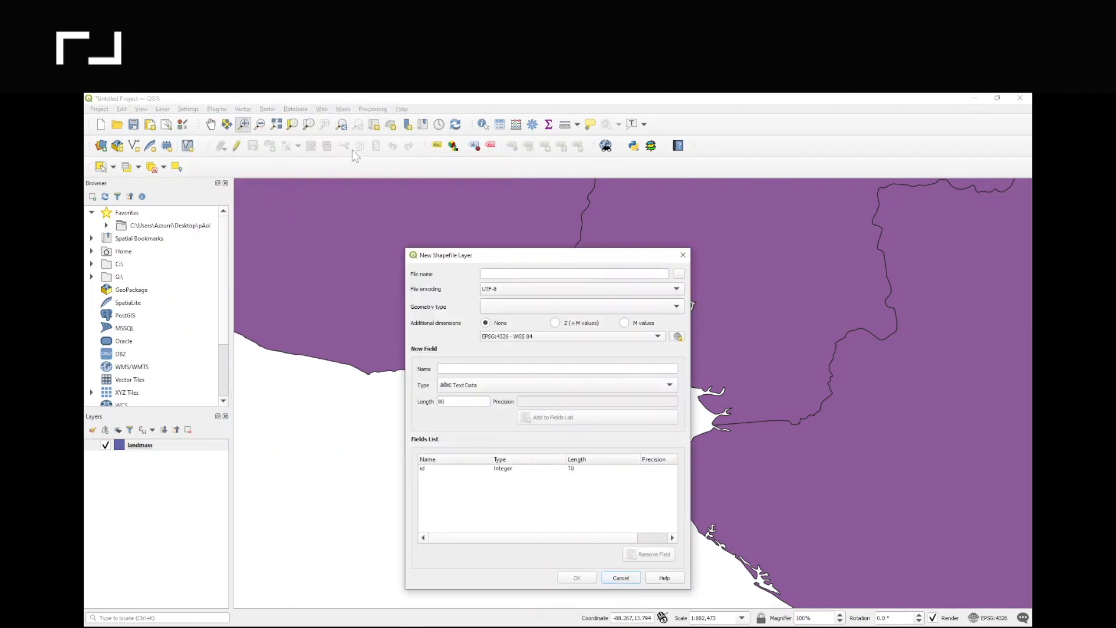
mouse_move(499, 268)
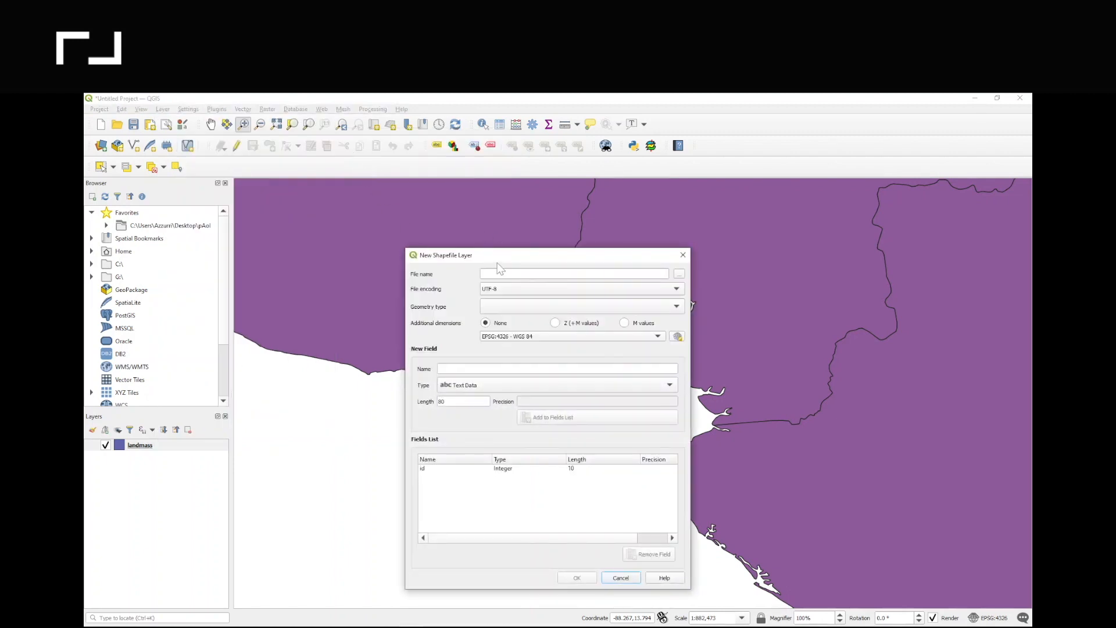
left_click(574, 273)
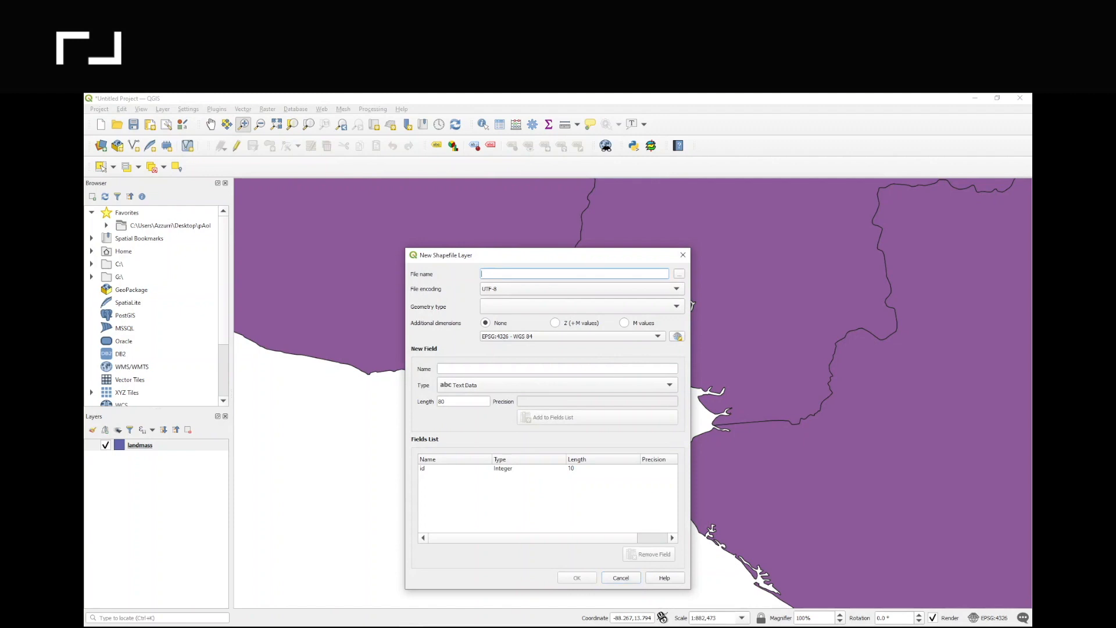
type("pAoi")
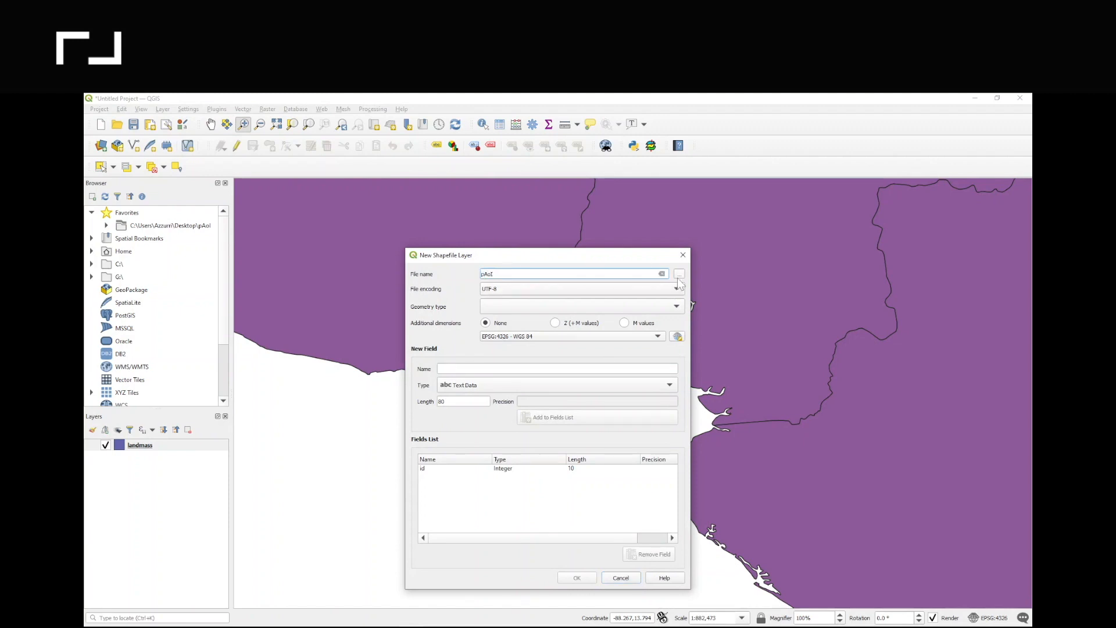
left_click(678, 275)
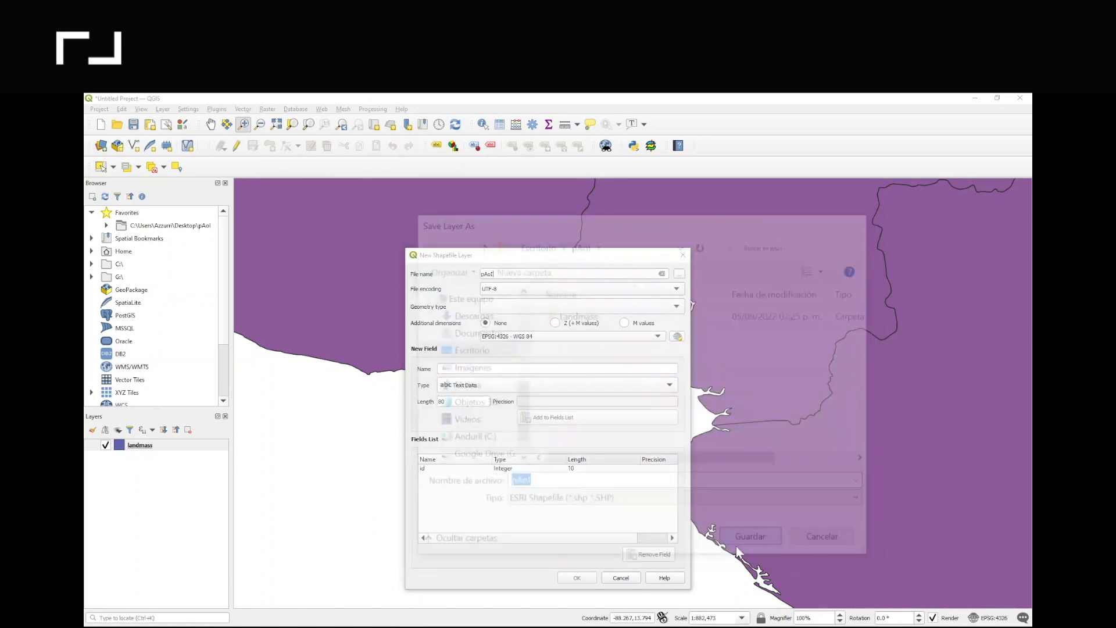
left_click(750, 536)
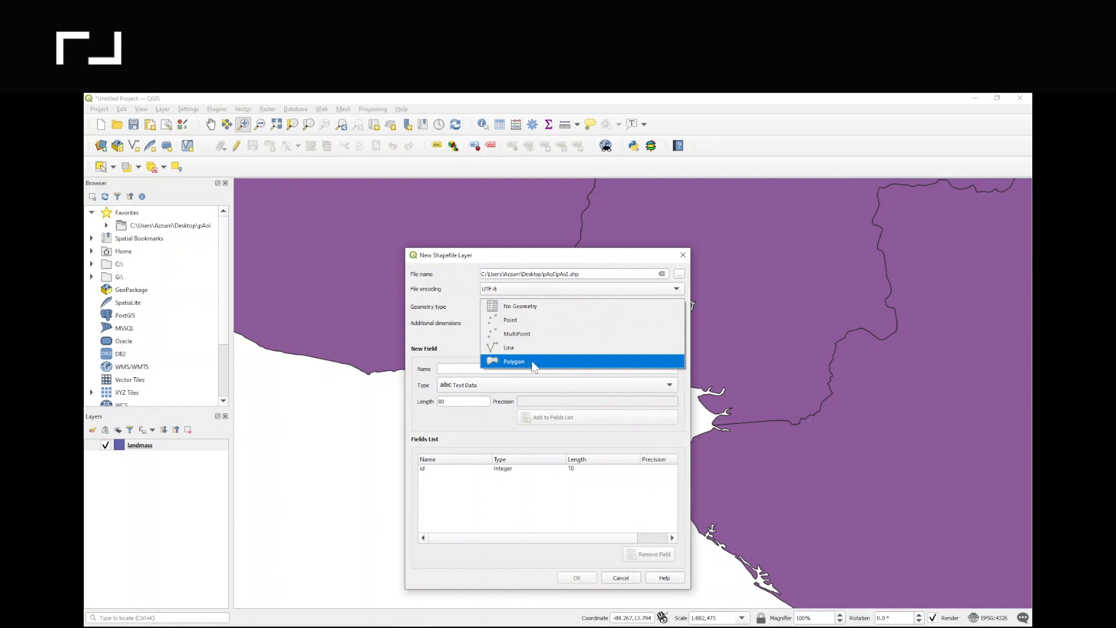
left_click(513, 361)
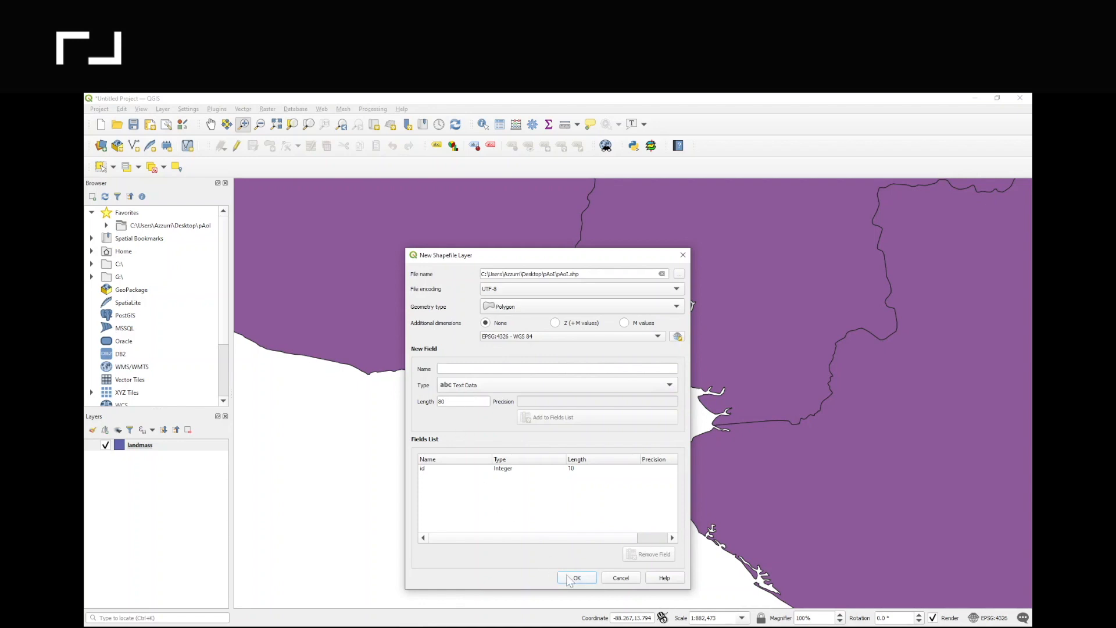
Create the empty pAoi polygon layer and make it the active layer above landmass
left_click(577, 578)
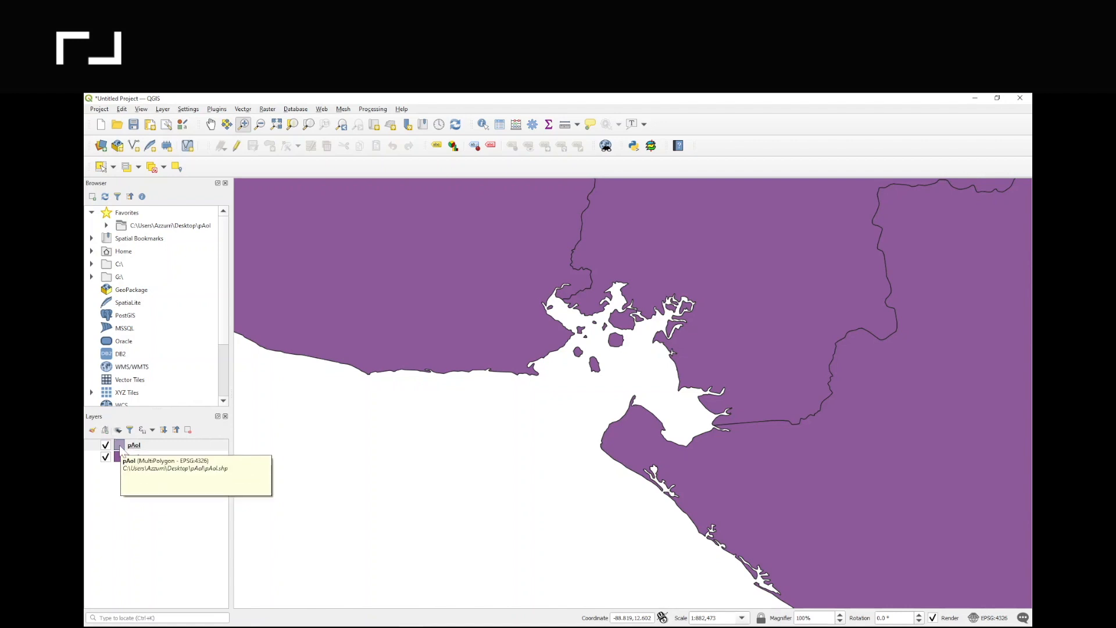
left_click(134, 444)
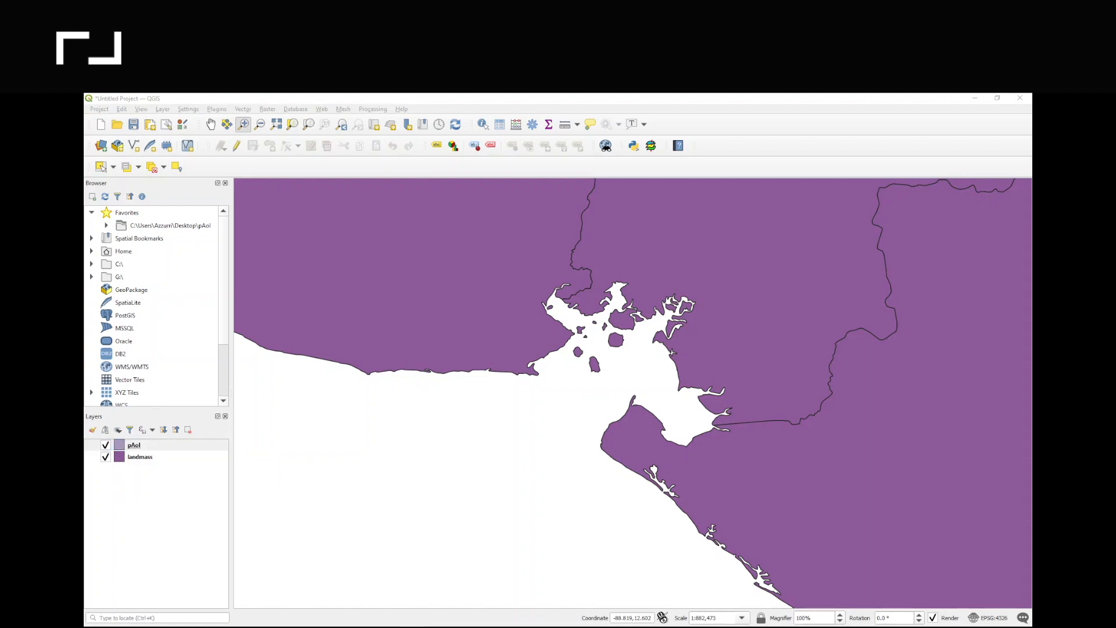
Set the pAoi layer's symbology fill colour to transparent, leaving only the outline
double_click(134, 444)
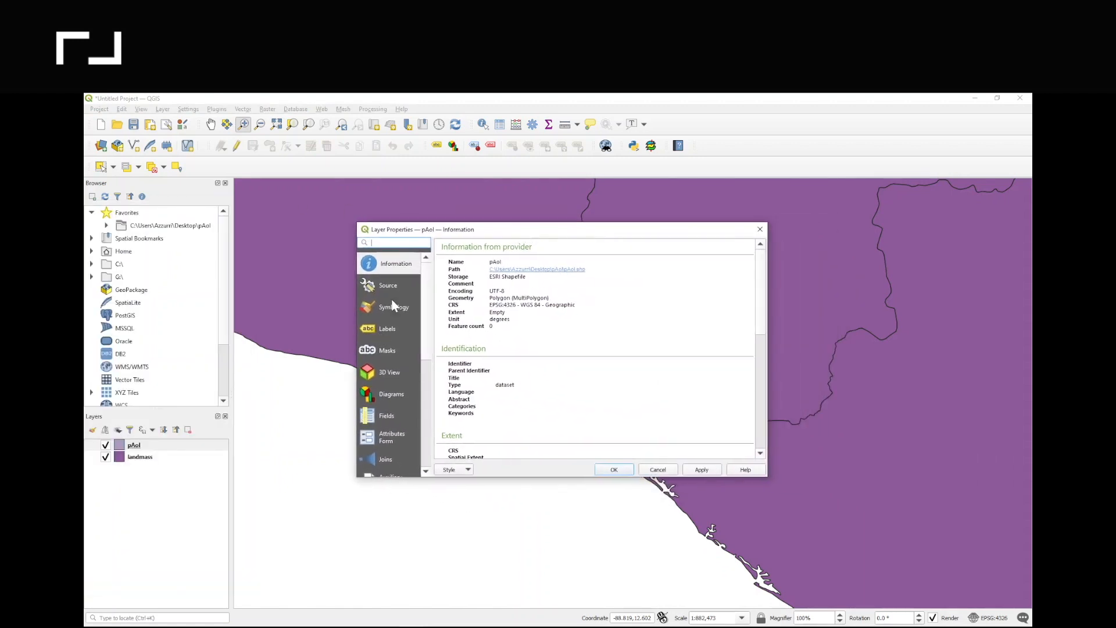
mouse_move(392, 315)
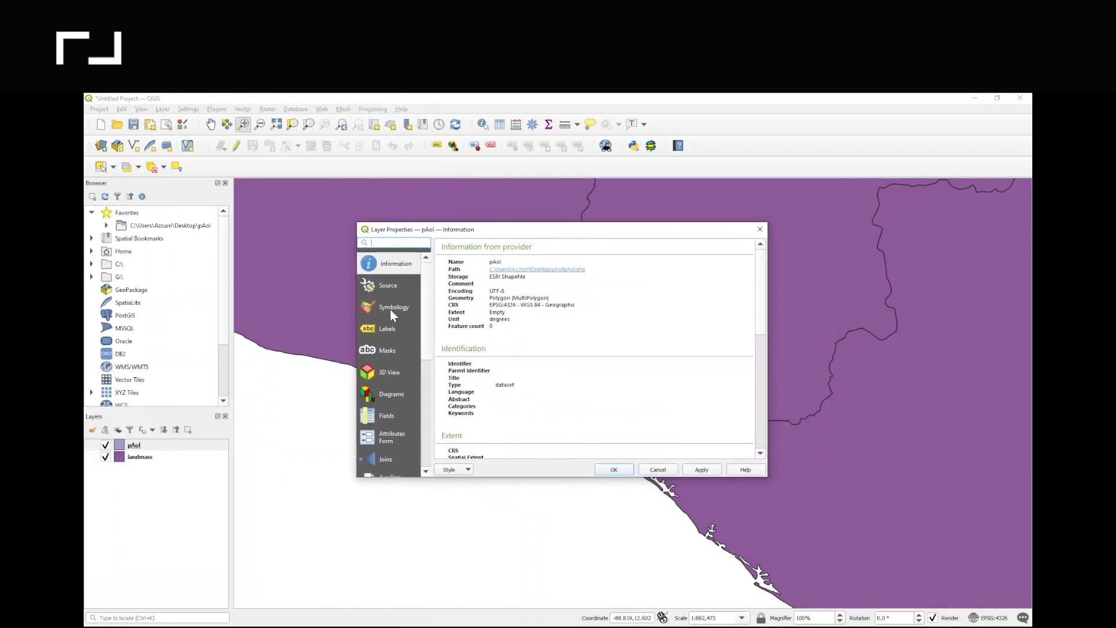
left_click(395, 307)
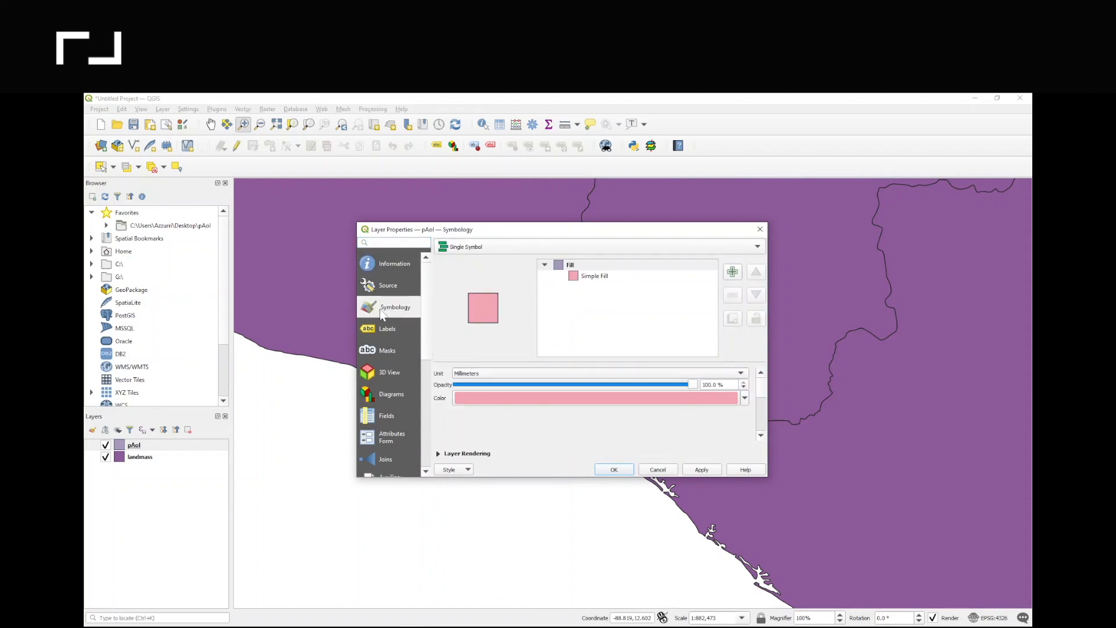
mouse_move(569, 421)
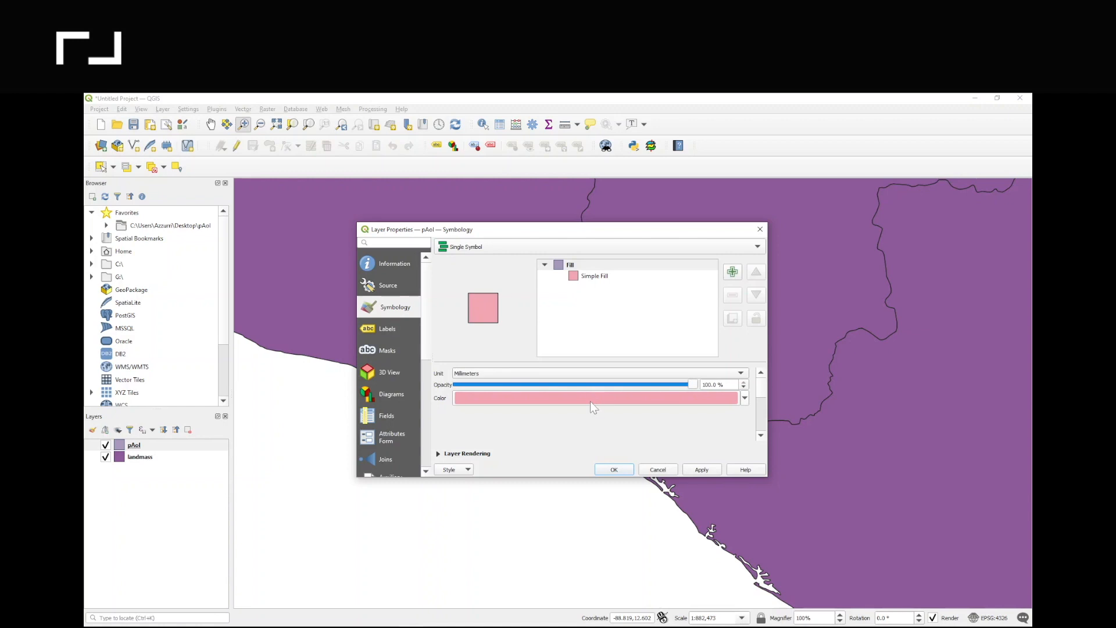
left_click(597, 398)
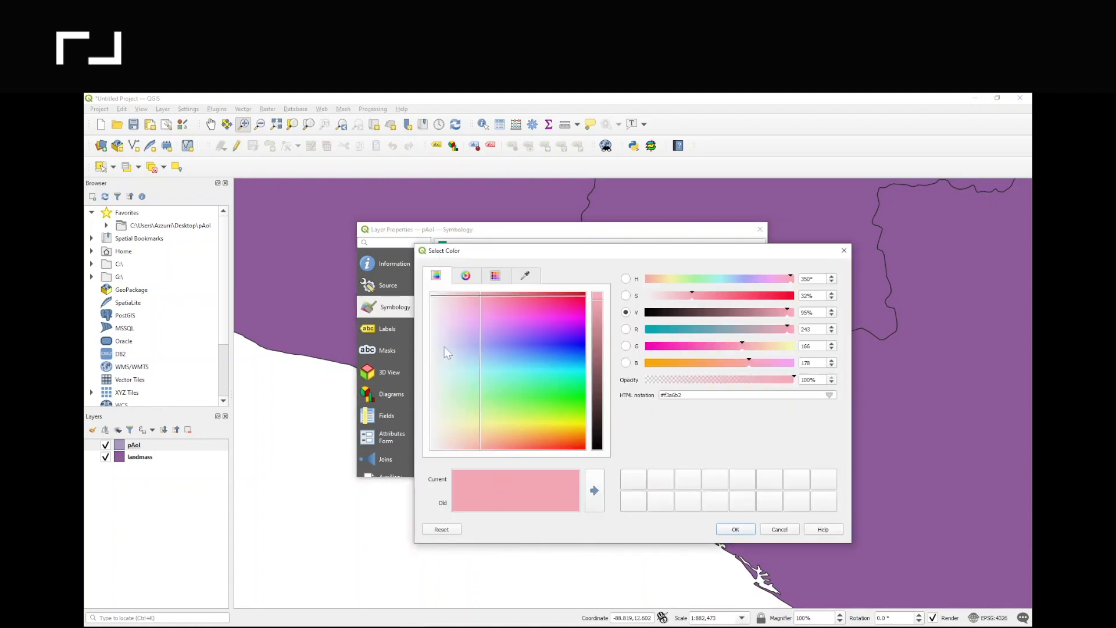
left_click(525, 275)
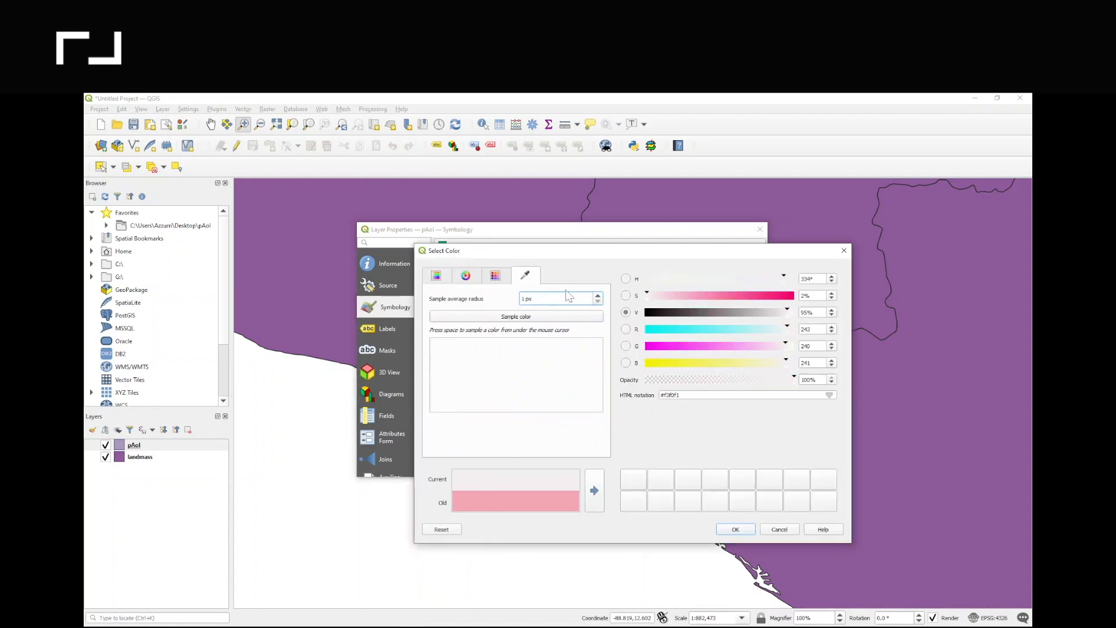
left_click(735, 529)
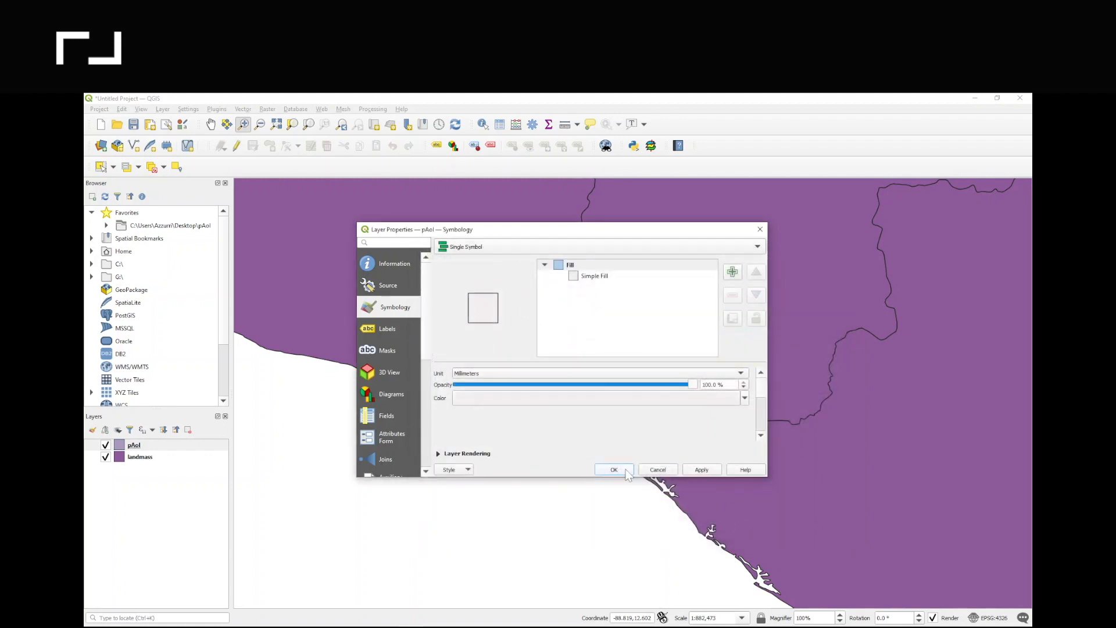
Apply the style and switch the pAoi layer into editing mode
left_click(615, 468)
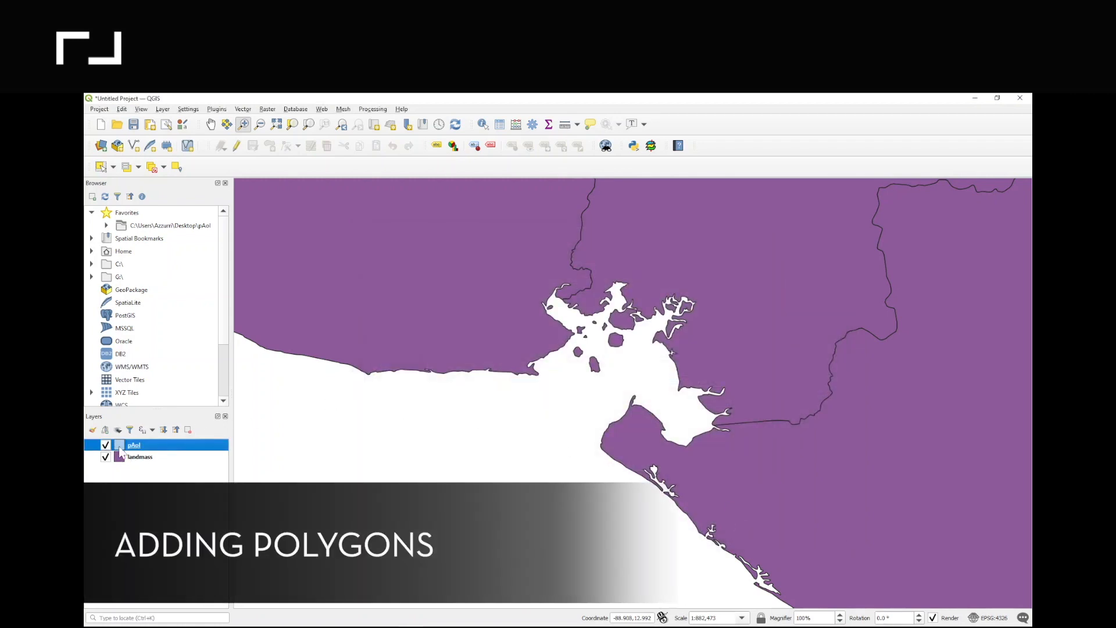
mouse_move(134, 446)
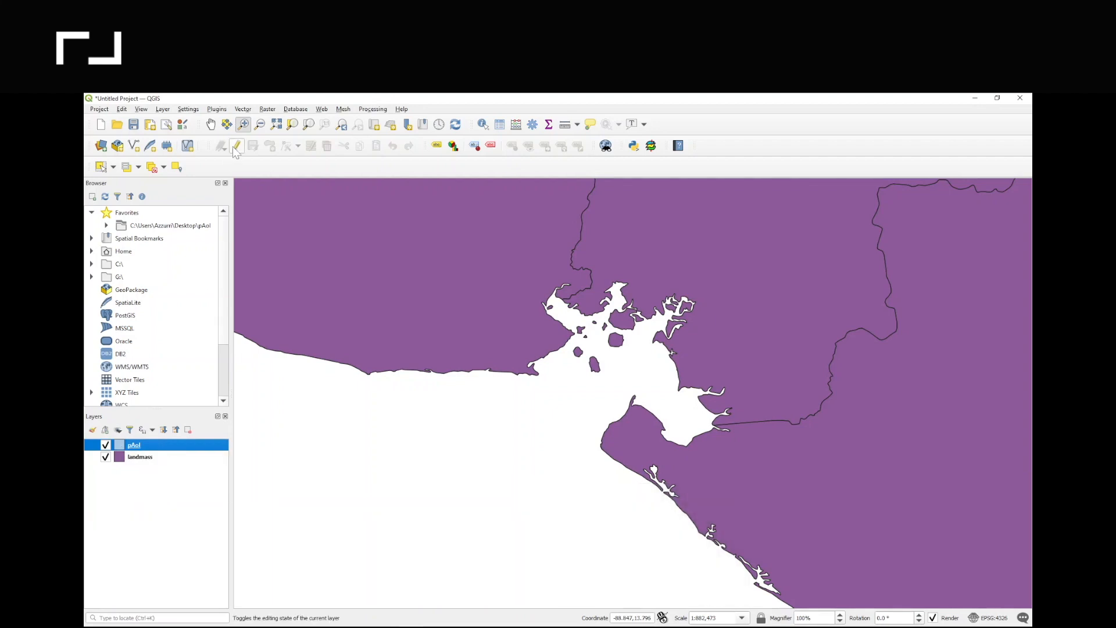
mouse_move(236, 147)
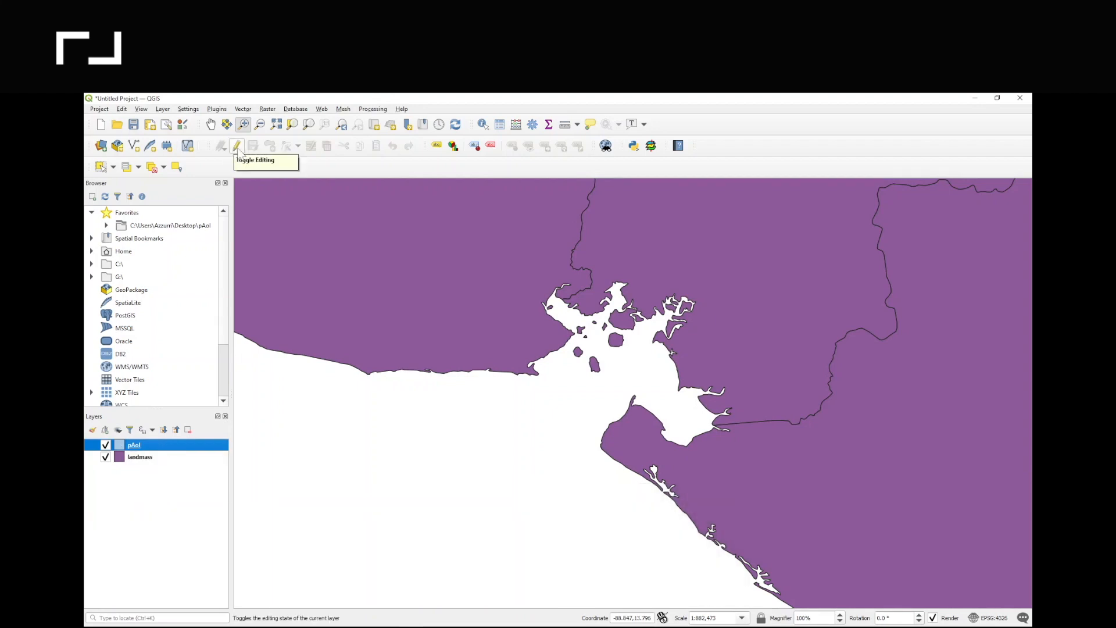
right_click(134, 445)
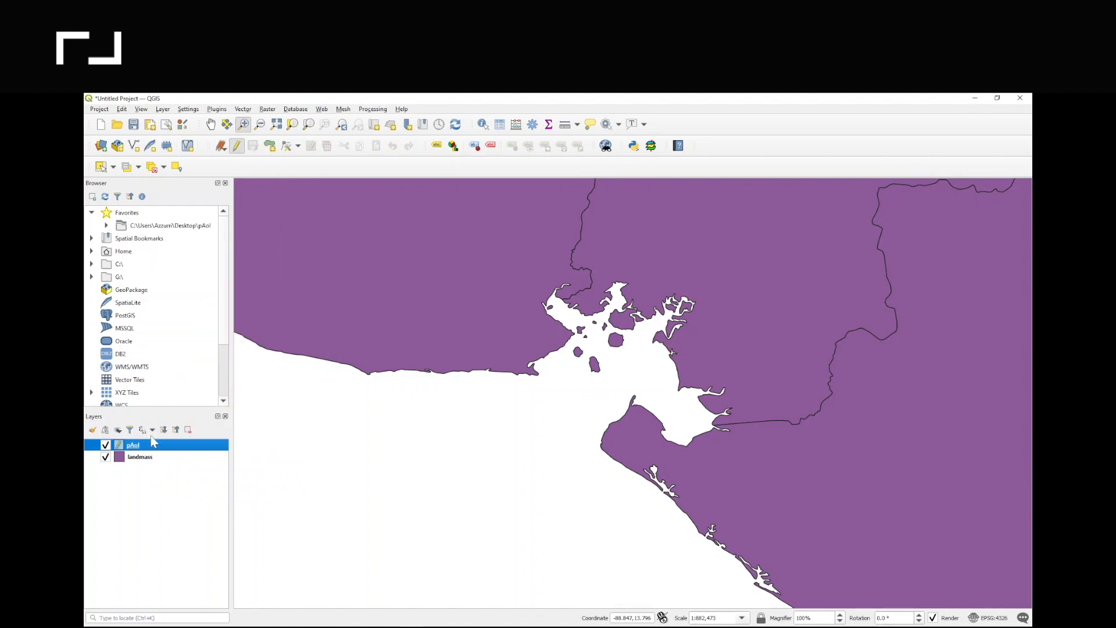
mouse_move(121, 452)
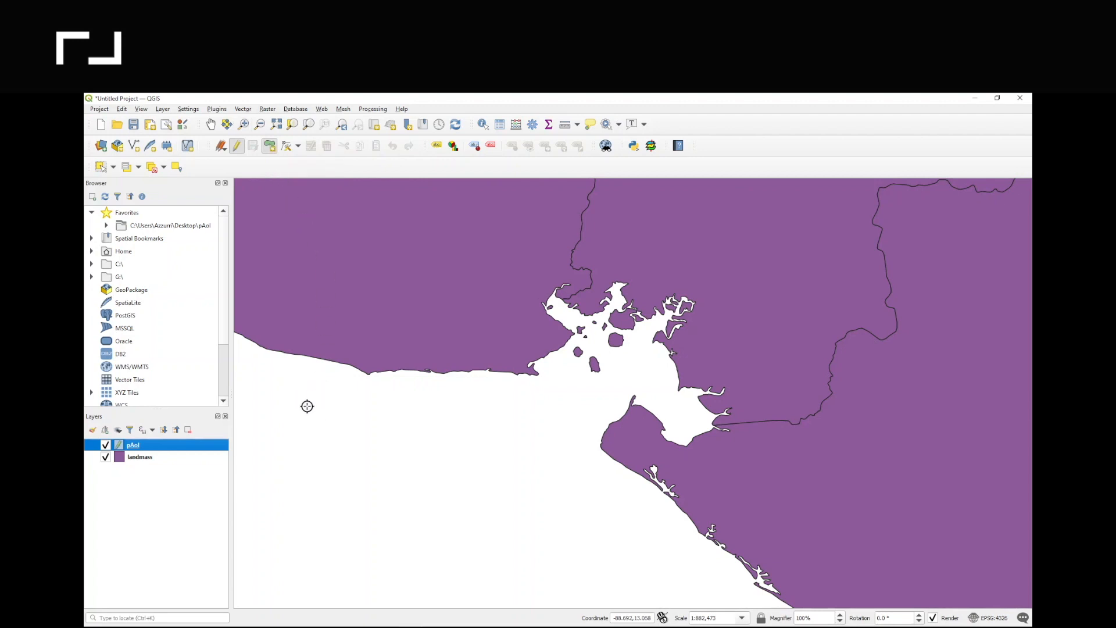
mouse_move(326, 397)
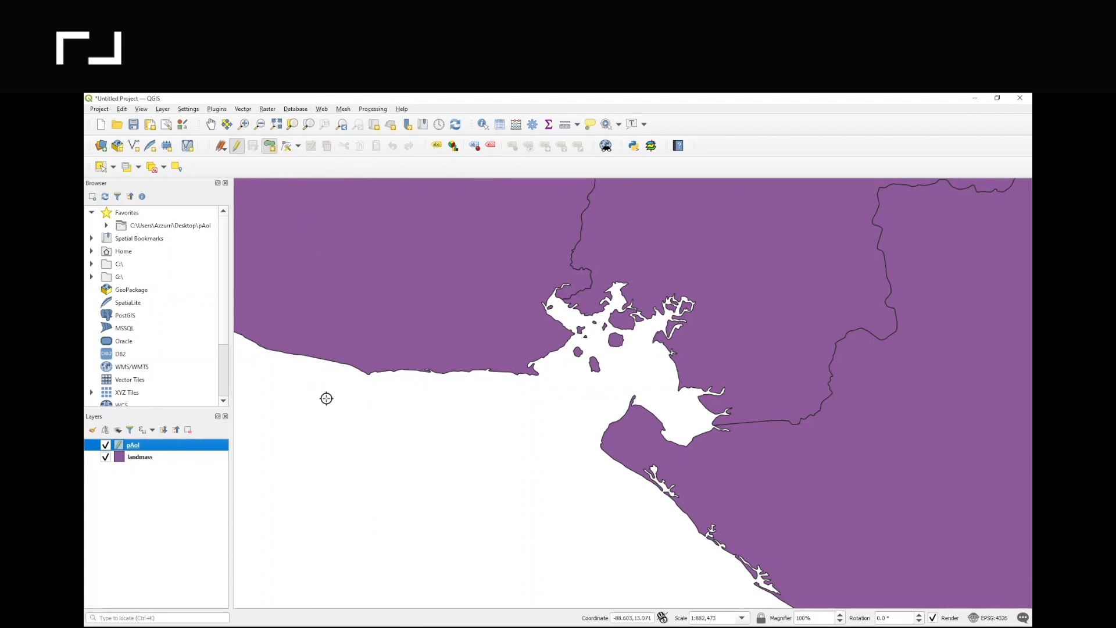
mouse_move(672, 511)
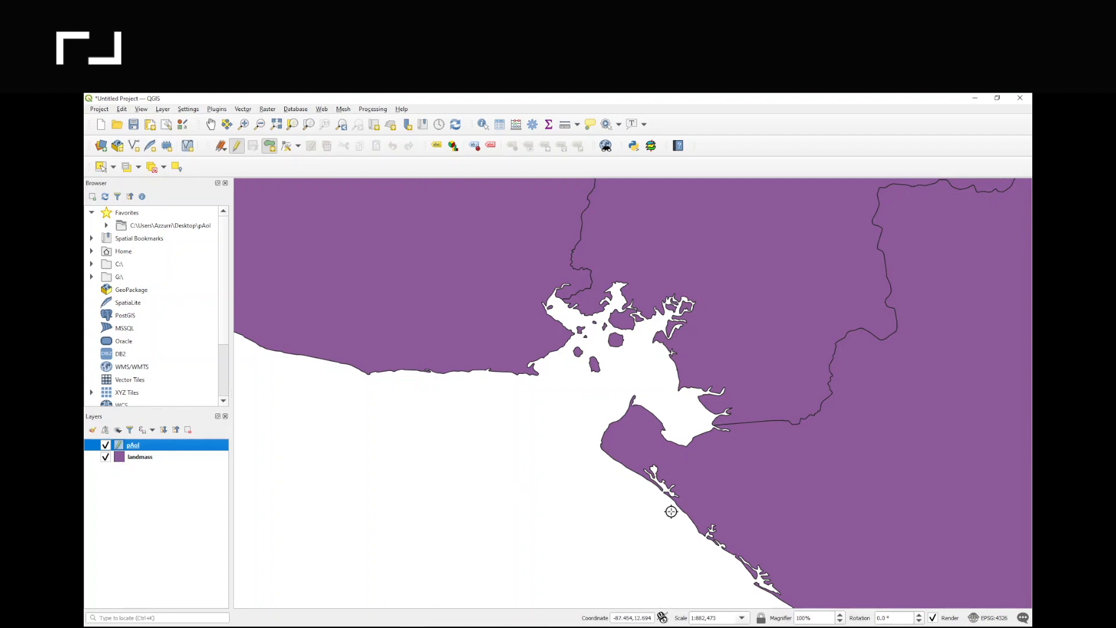
mouse_move(674, 510)
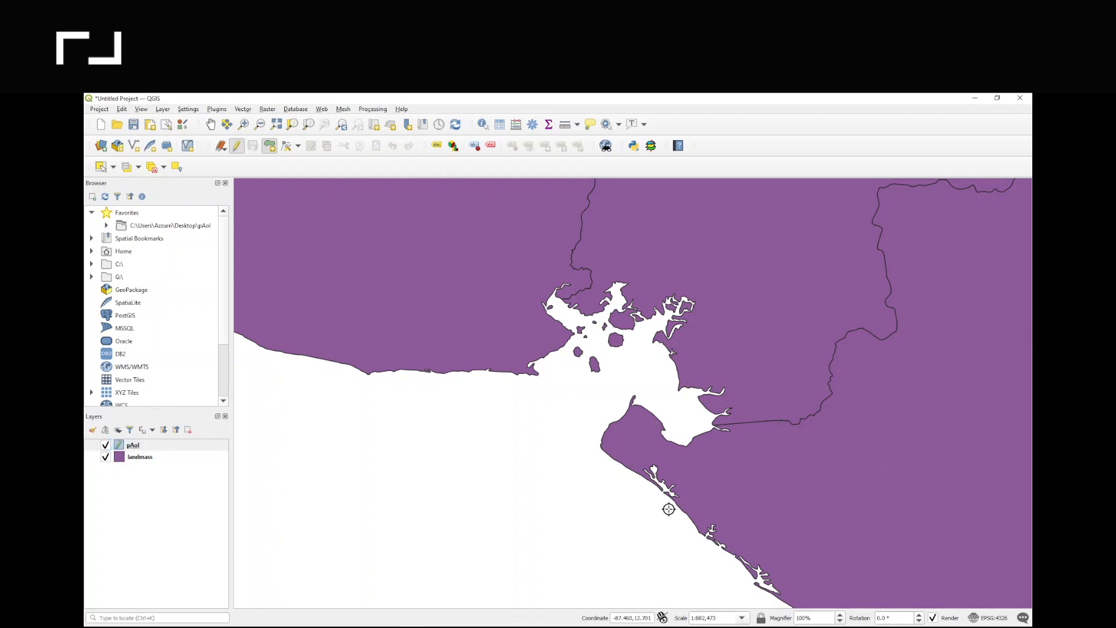
mouse_move(659, 496)
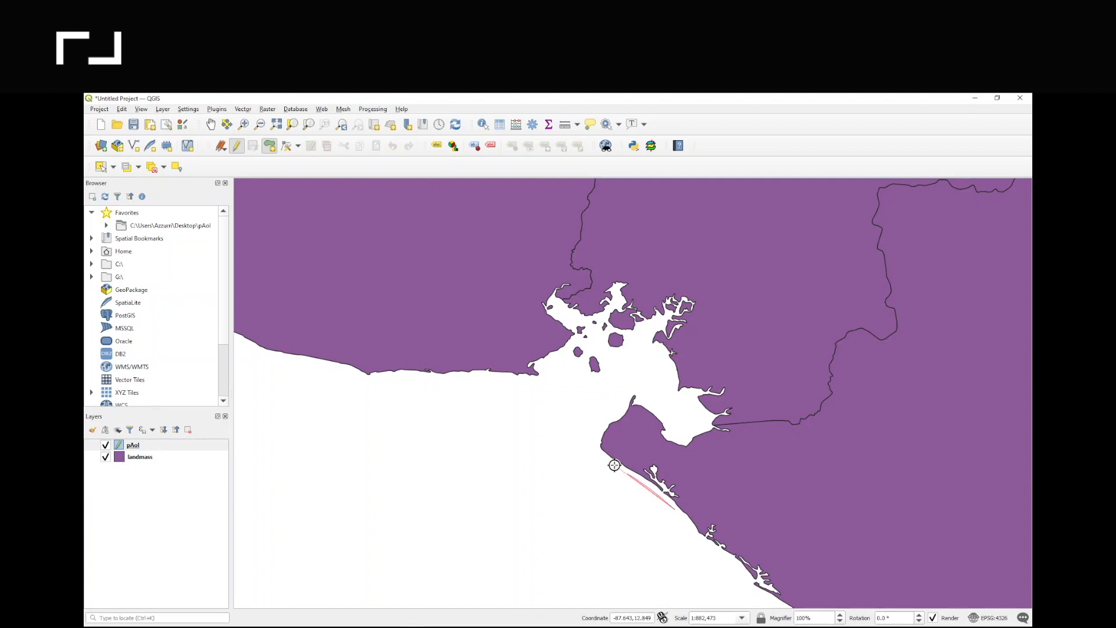
Sketch the area-of-interest polygon around the bay and its southern coastline
left_click(632, 391)
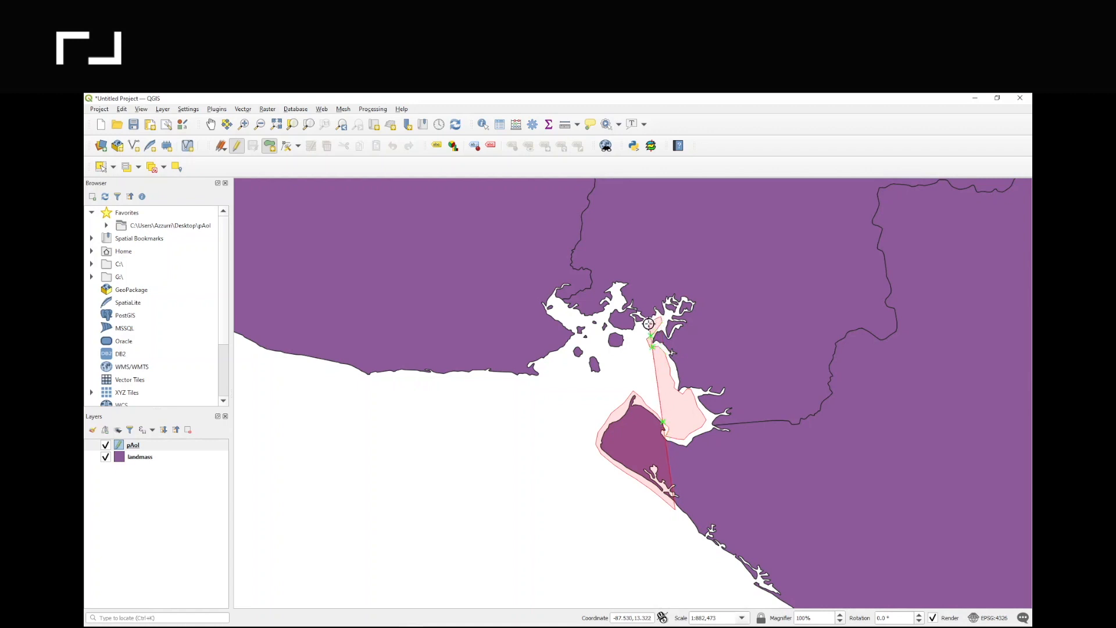
left_click_drag(647, 324, 594, 317)
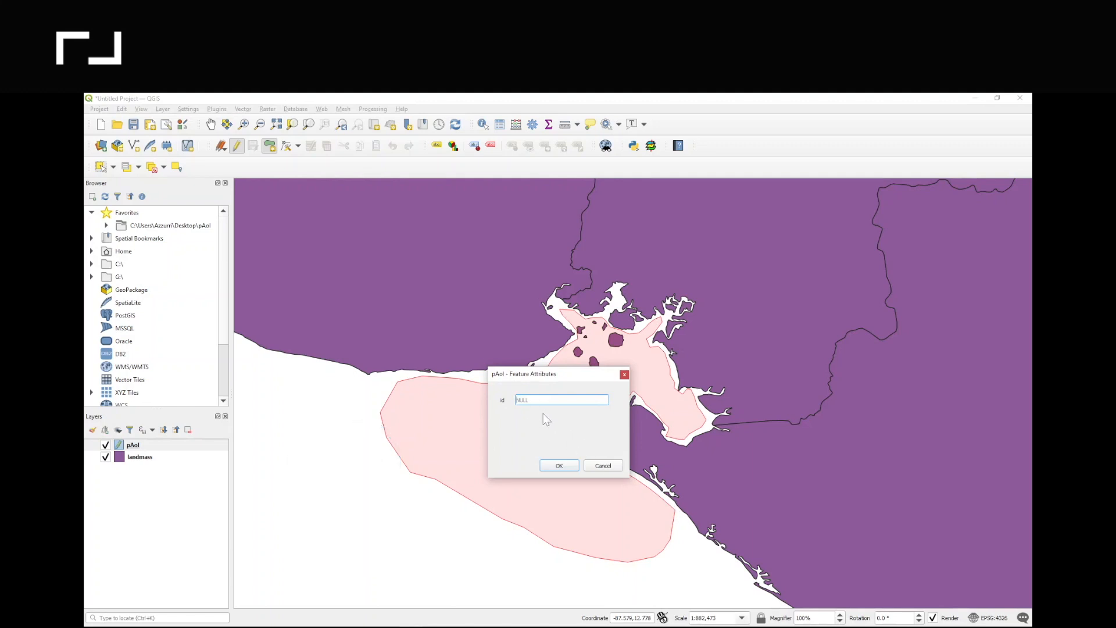
Assign id 1 to the new polygon, confirm it and bring up the pAoi layer's options
type("1")
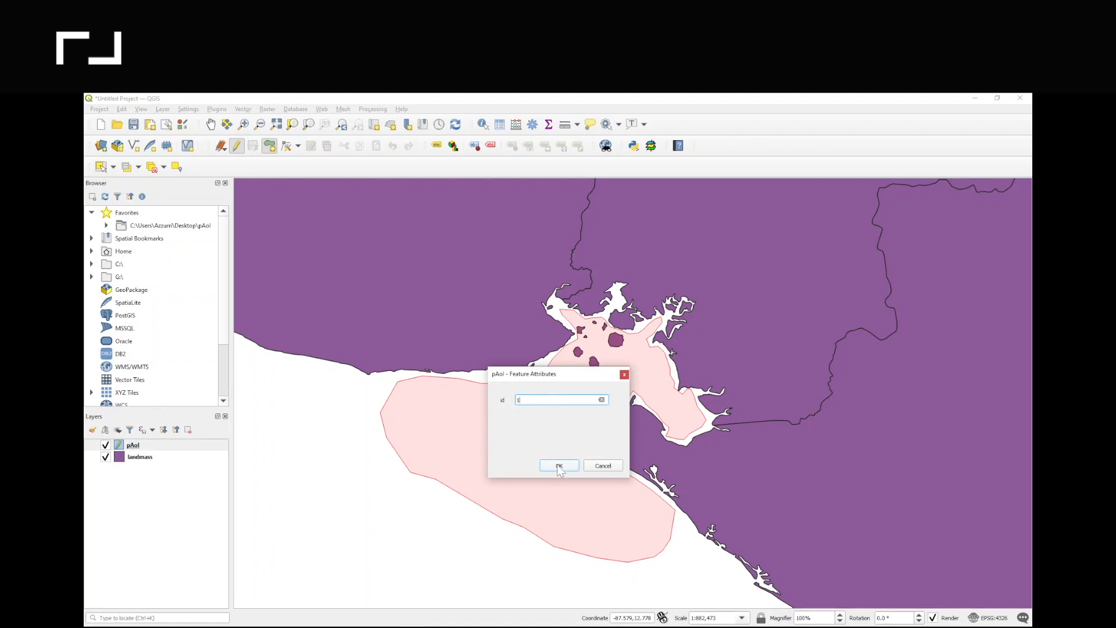
left_click(559, 465)
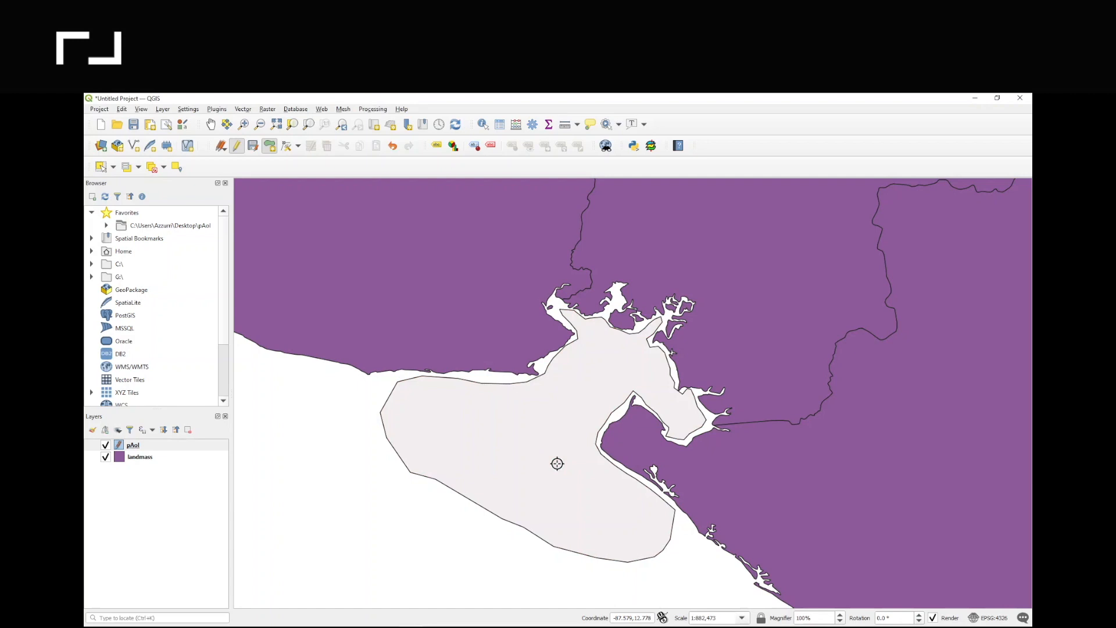
mouse_move(519, 436)
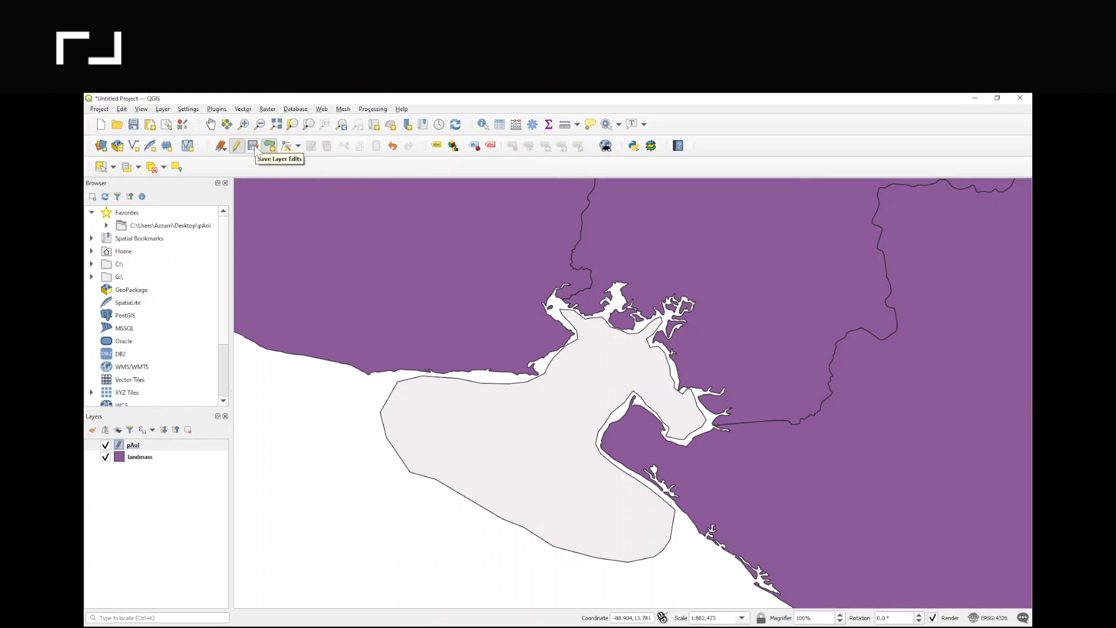
mouse_move(254, 145)
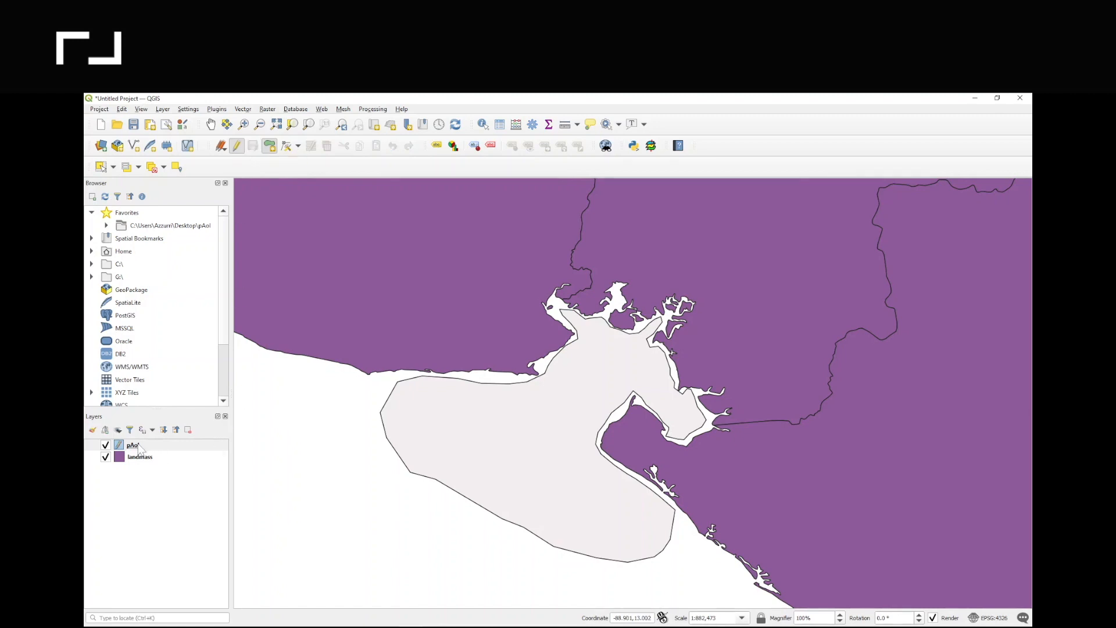
right_click(132, 445)
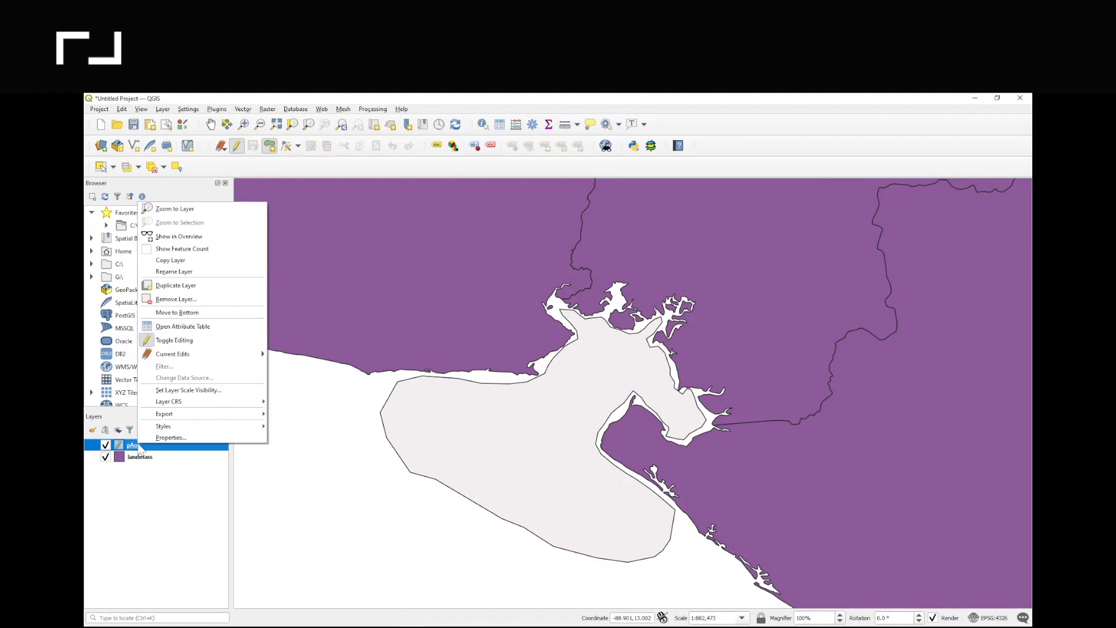
mouse_move(174, 340)
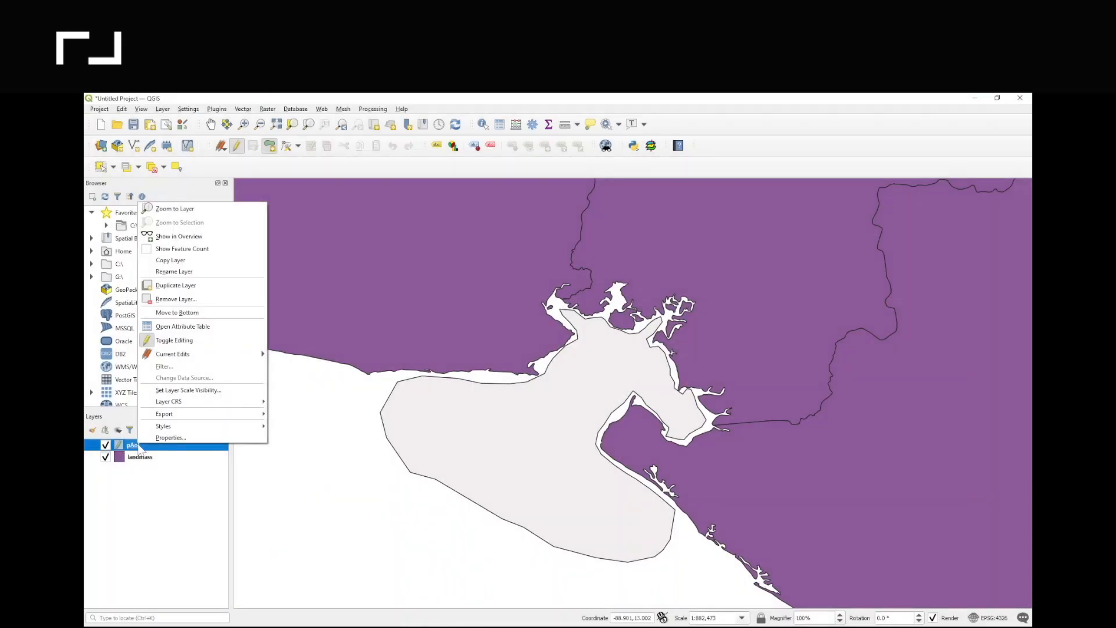
mouse_move(172, 353)
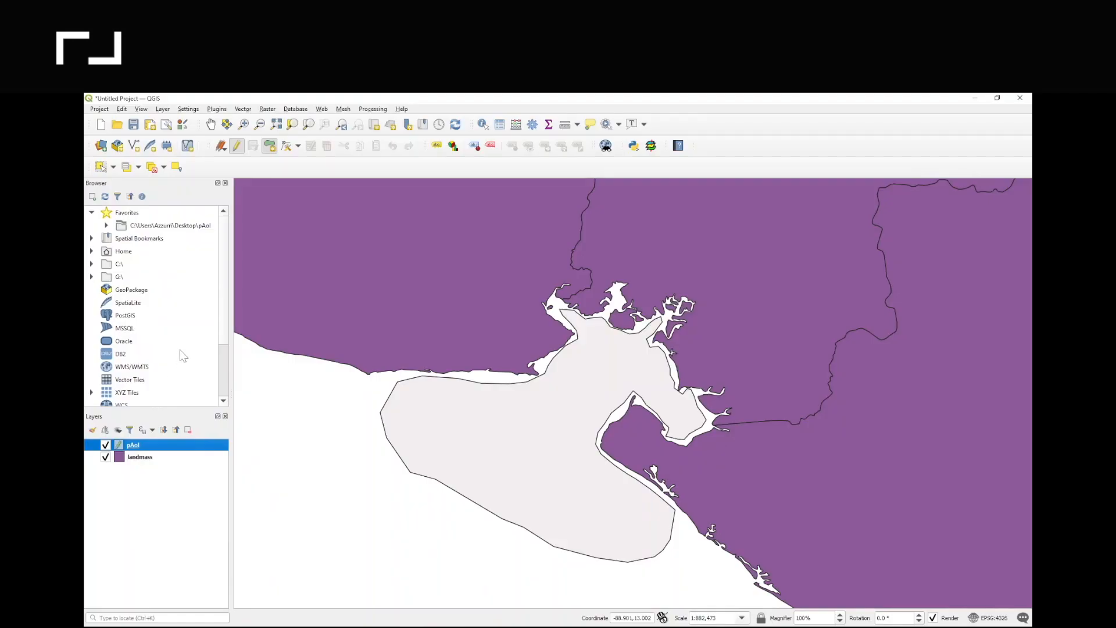
mouse_move(285, 146)
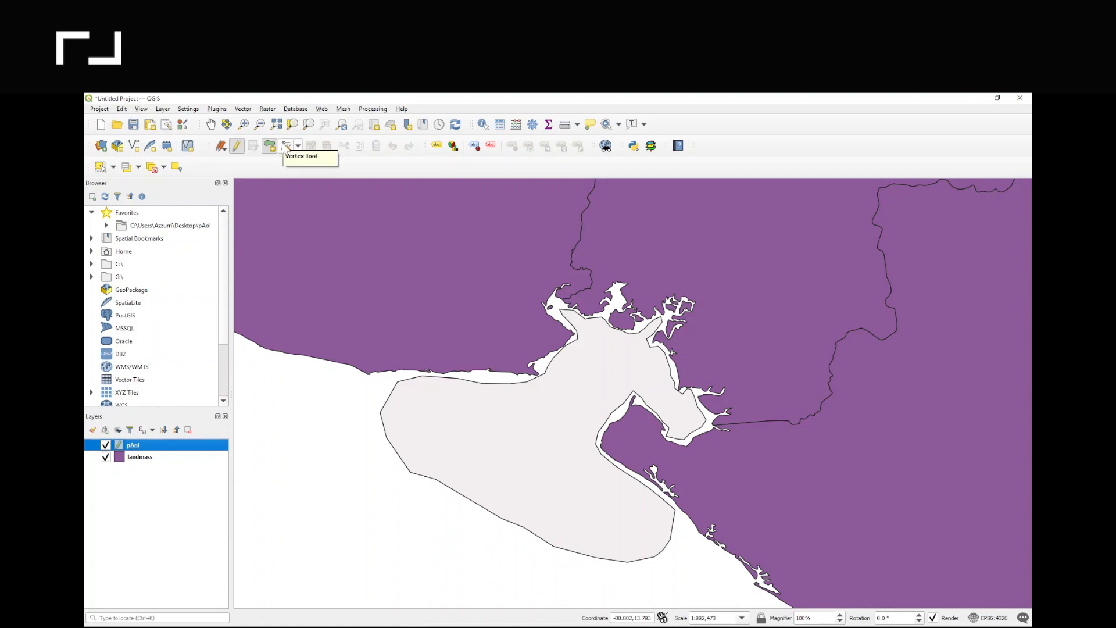
Select the polygon with the Vertex Tool and start editing its first vertex's x coordinate
left_click(286, 145)
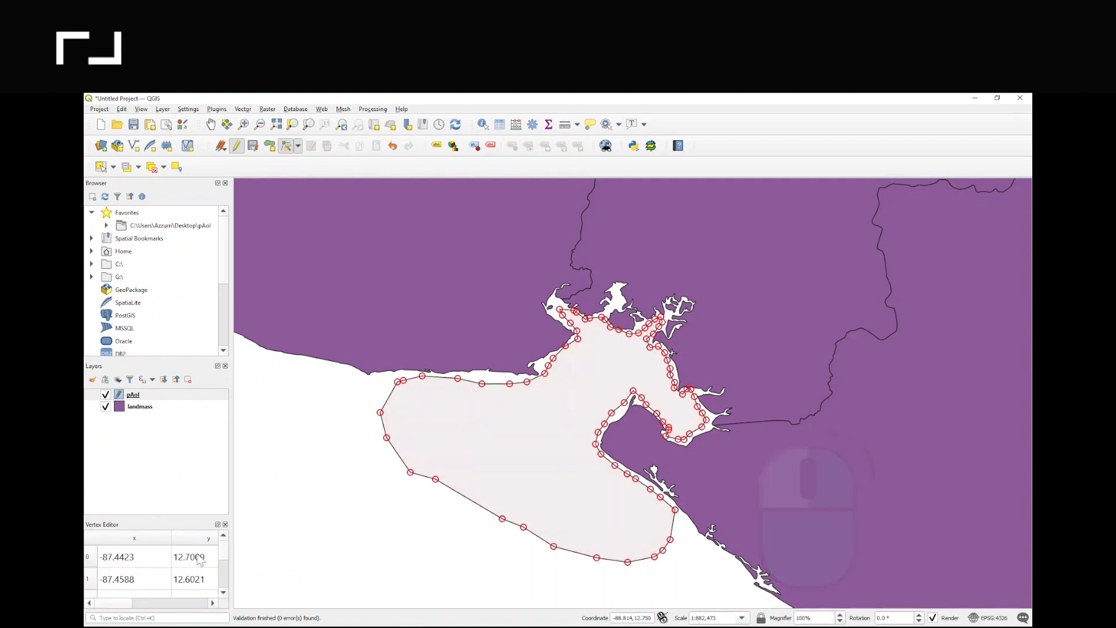
left_click(132, 557)
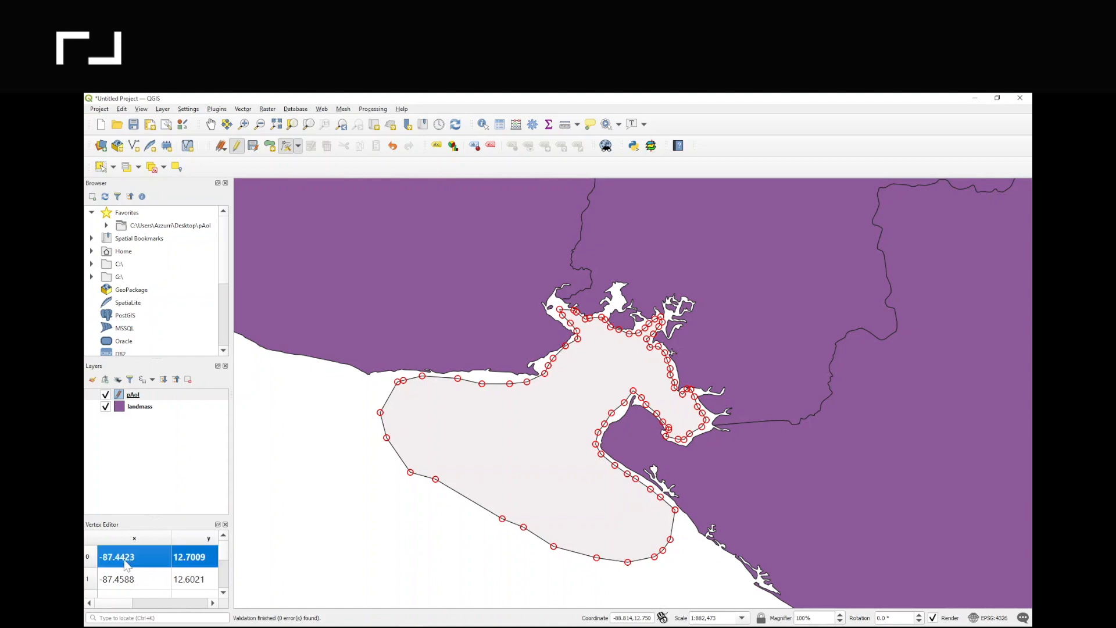
double_click(116, 557)
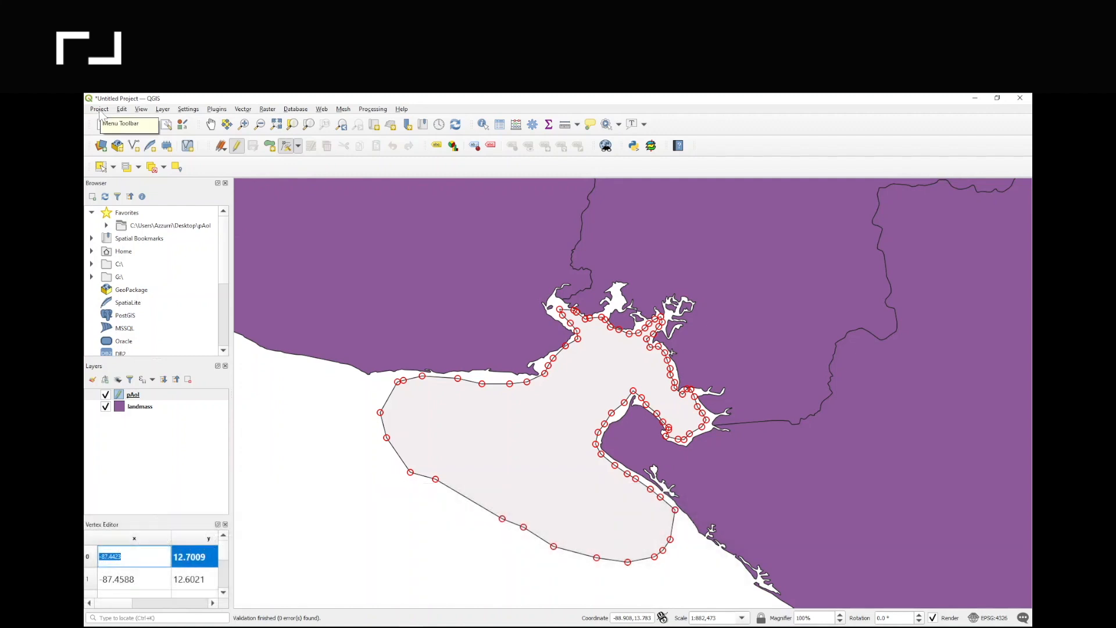
Reach Project > Import/Export > Export Map to Image for the current bay view
left_click(99, 110)
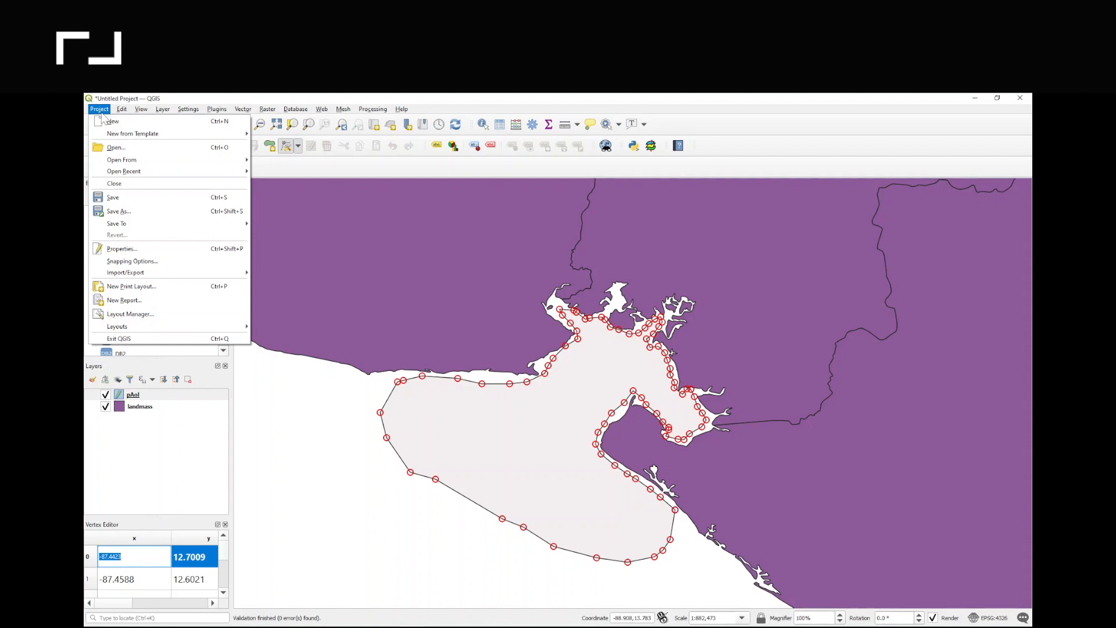
mouse_move(141, 214)
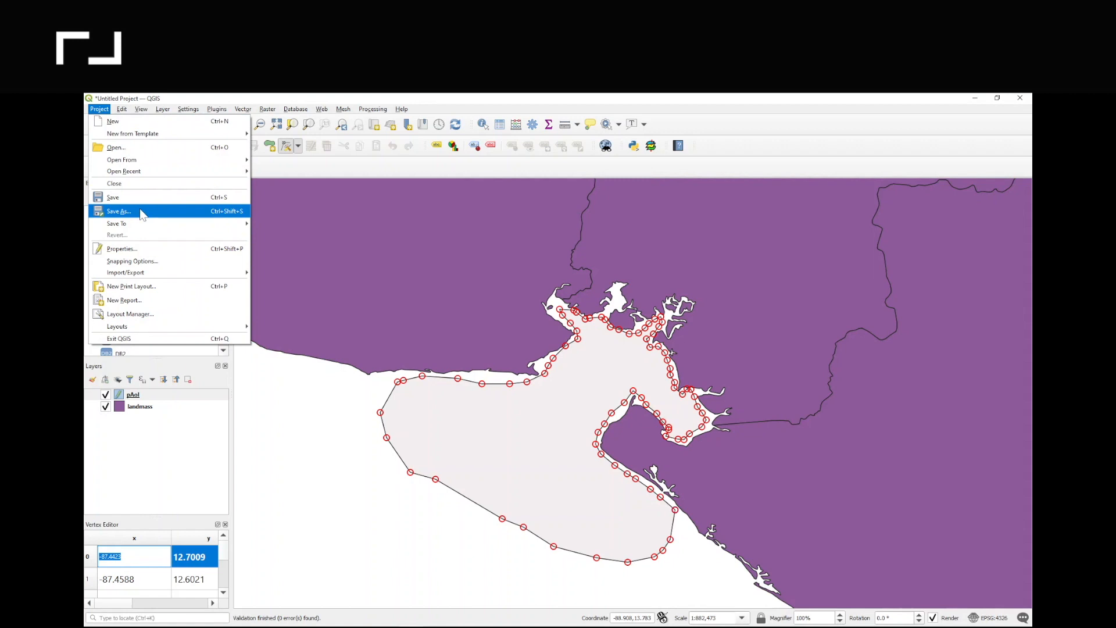
left_click(119, 210)
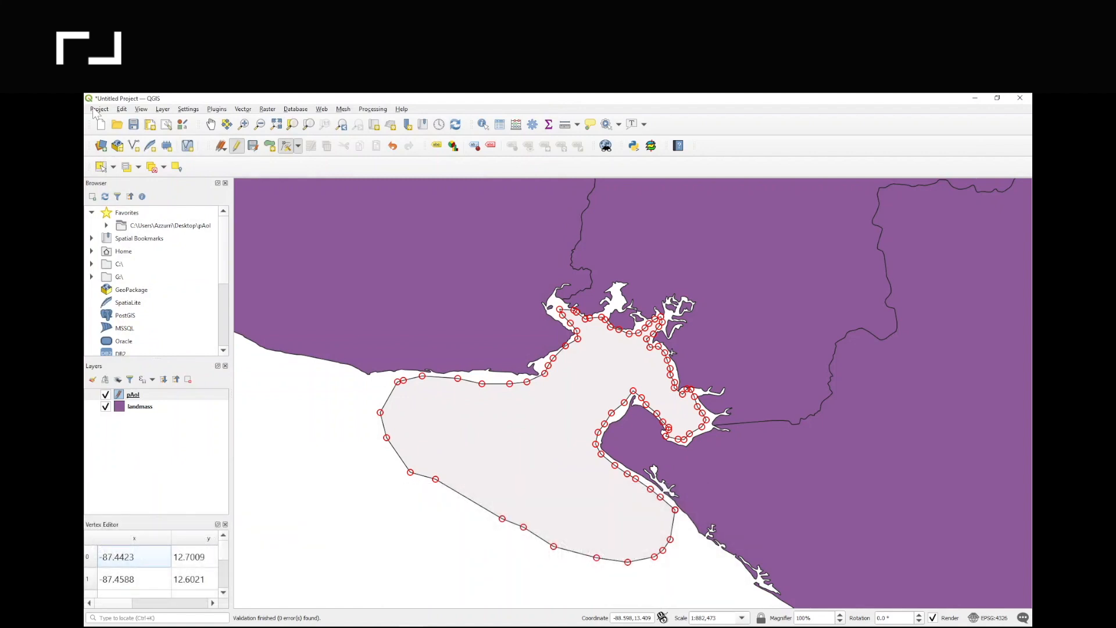
left_click(99, 109)
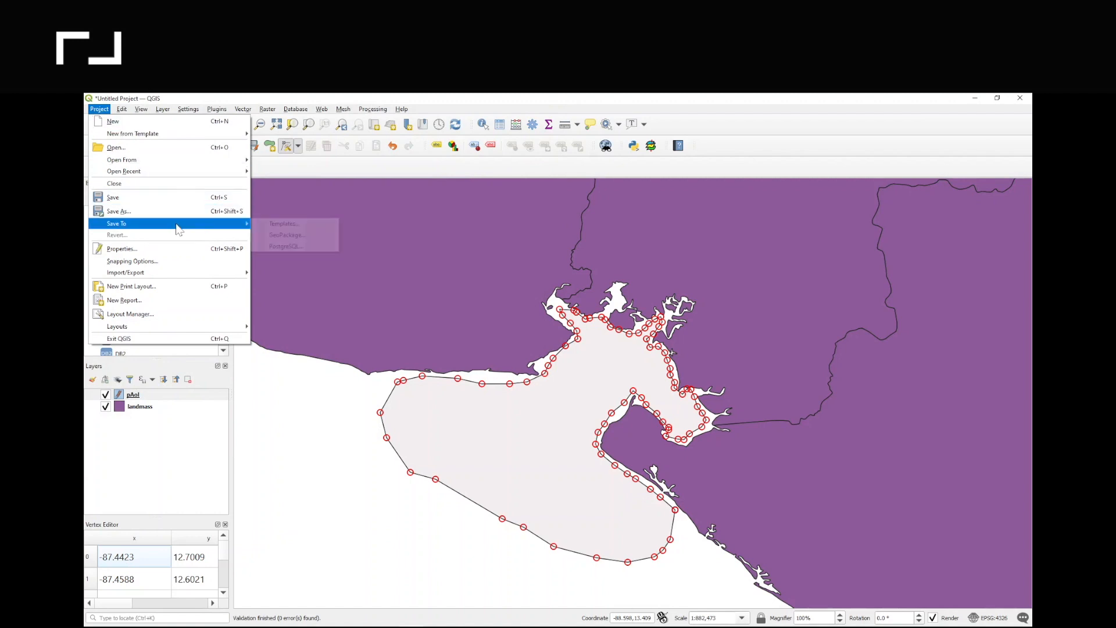
mouse_move(125, 272)
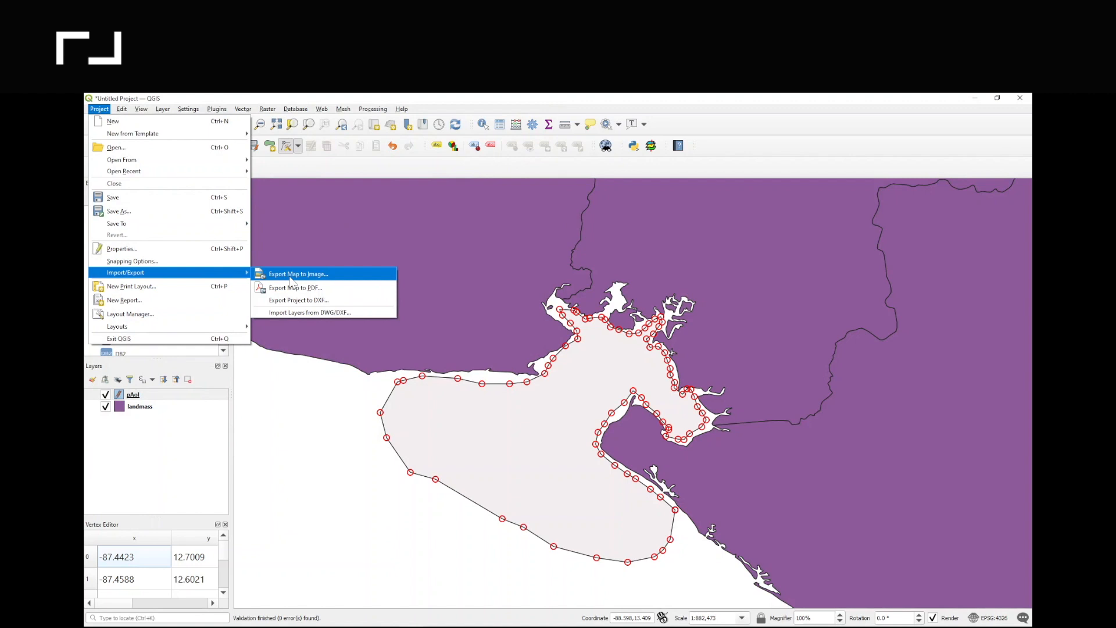
left_click(298, 273)
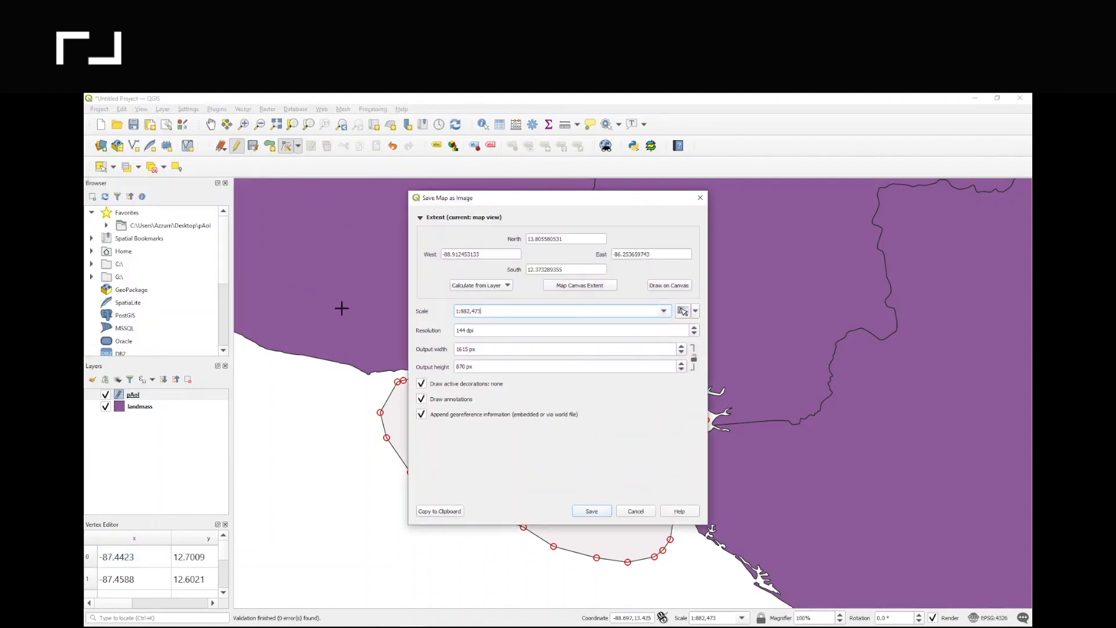